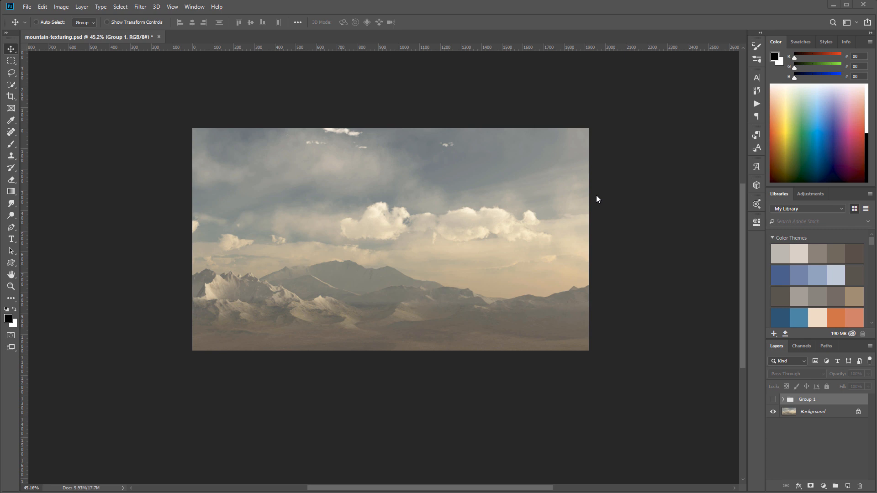
mouse_move(508, 161)
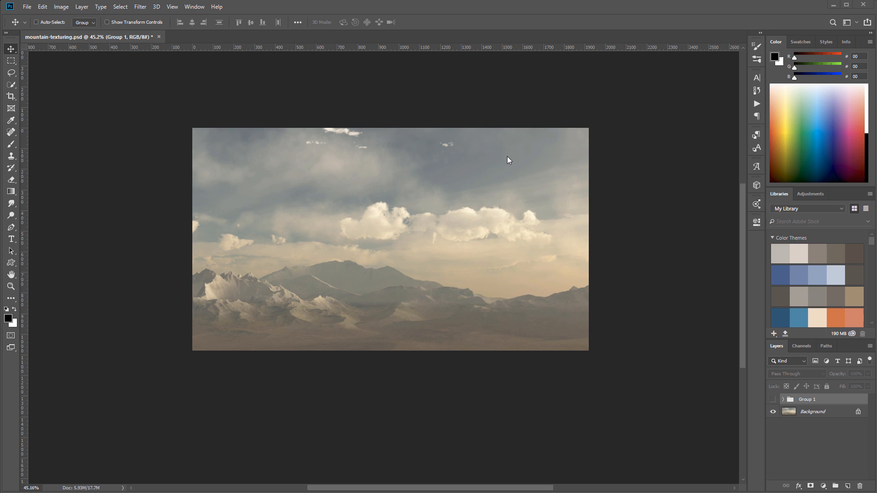
mouse_move(643, 228)
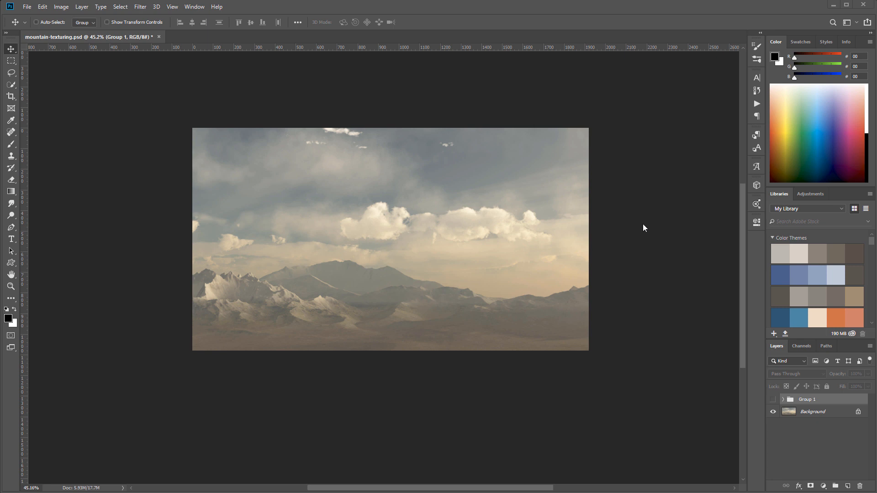
mouse_move(494, 282)
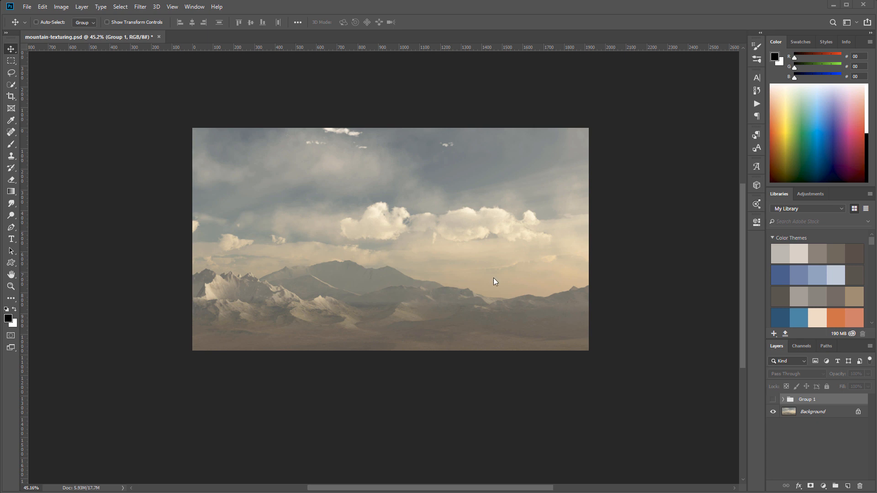
mouse_move(281, 289)
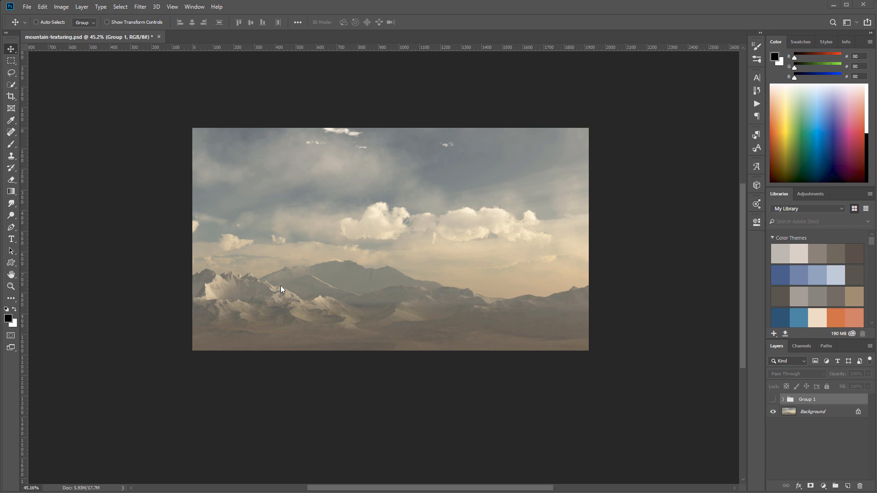
mouse_move(425, 313)
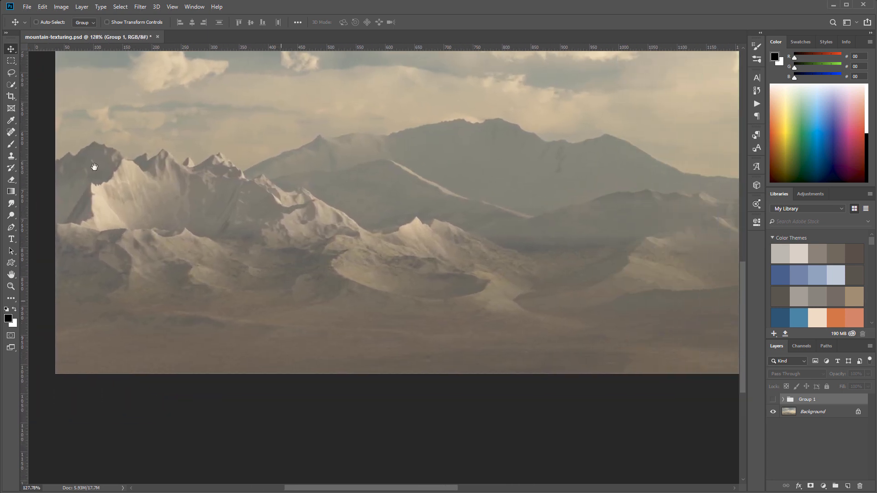
Step: Pan across the mountain range and hide the Group 1 layers to compare
drag(94, 167, 344, 302)
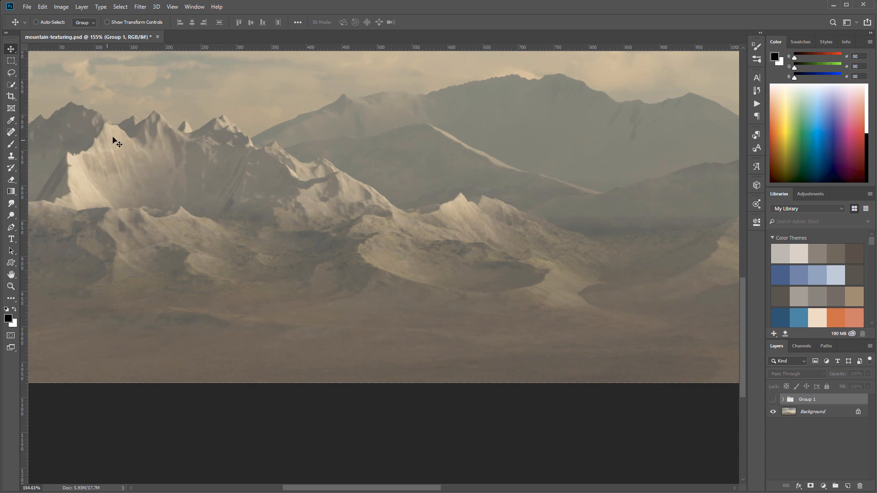
mouse_move(383, 288)
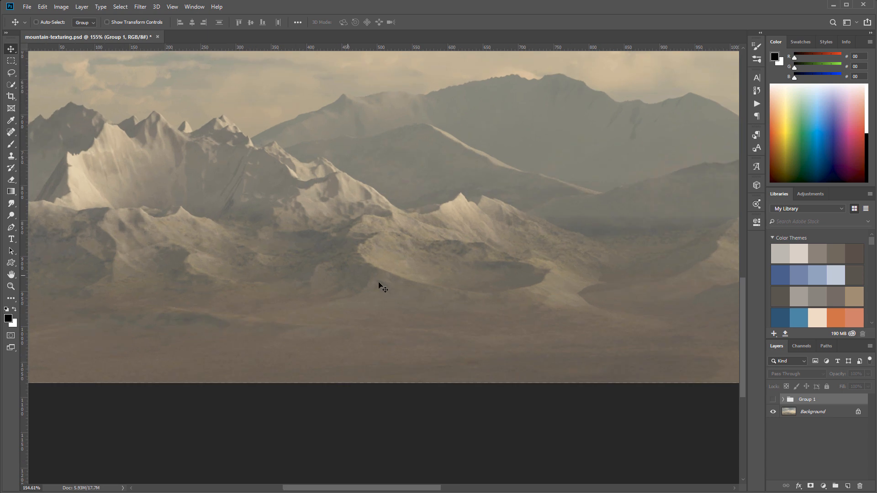
scroll(right, 3)
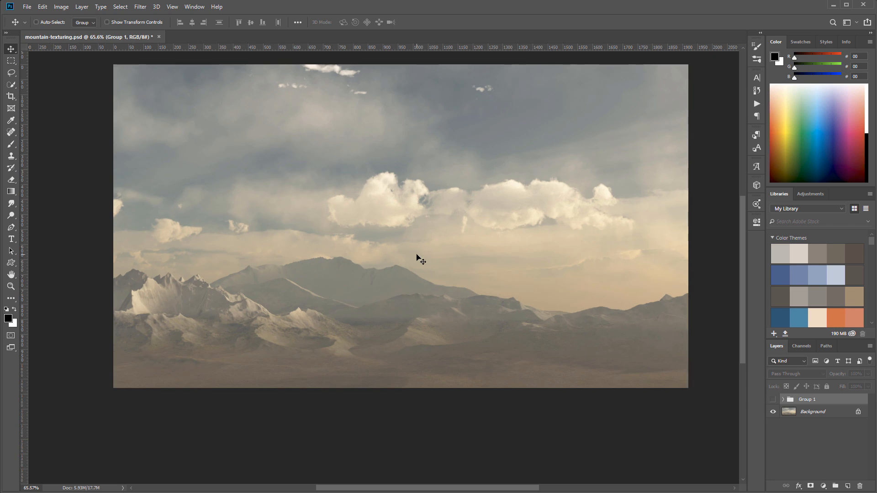
mouse_move(378, 386)
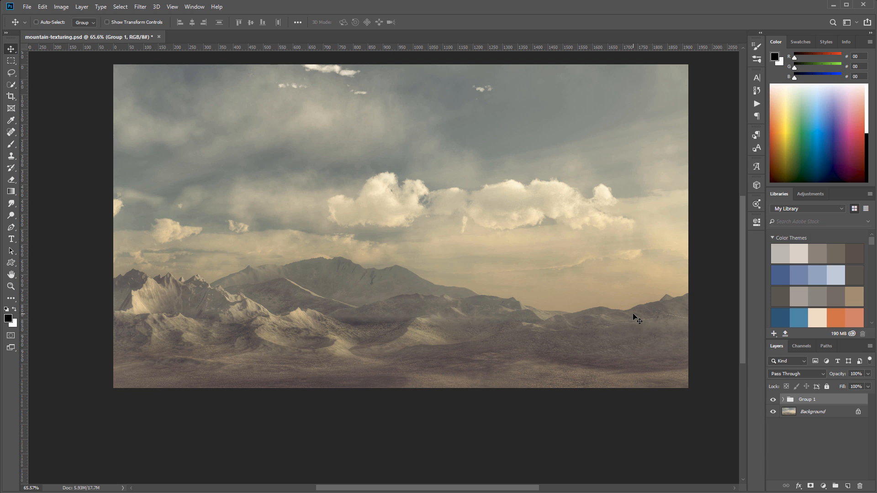
mouse_move(328, 343)
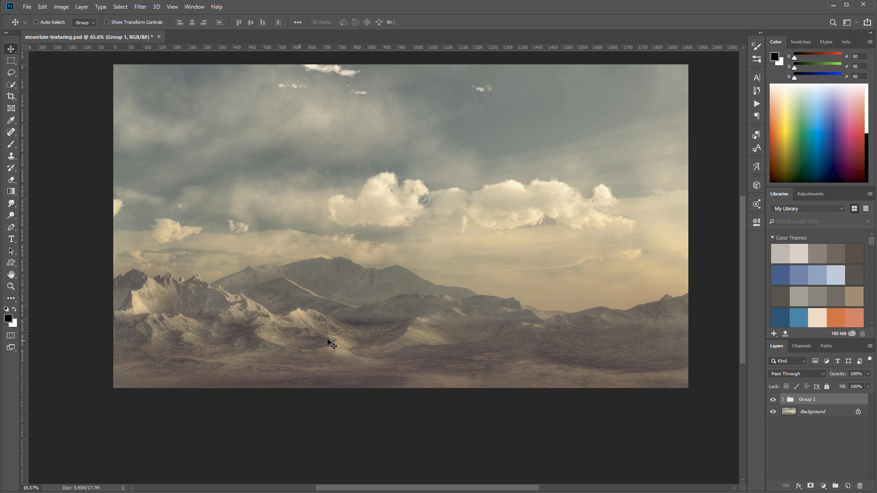
mouse_move(475, 364)
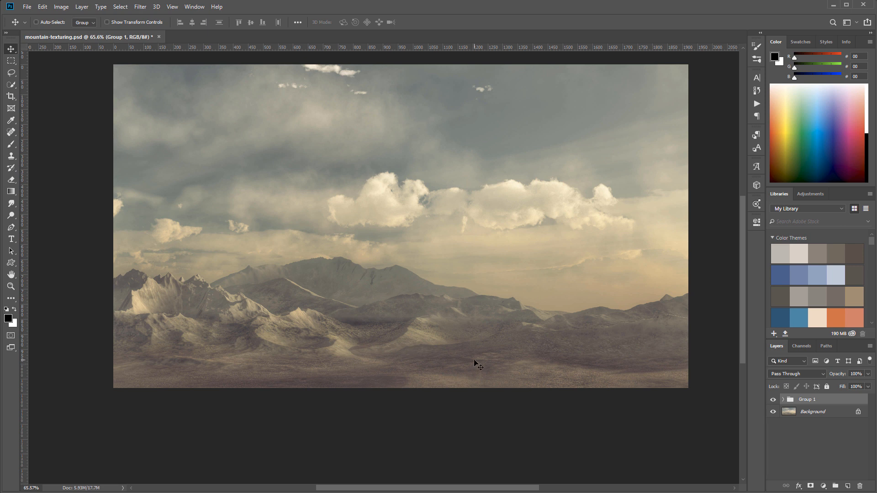
mouse_move(179, 243)
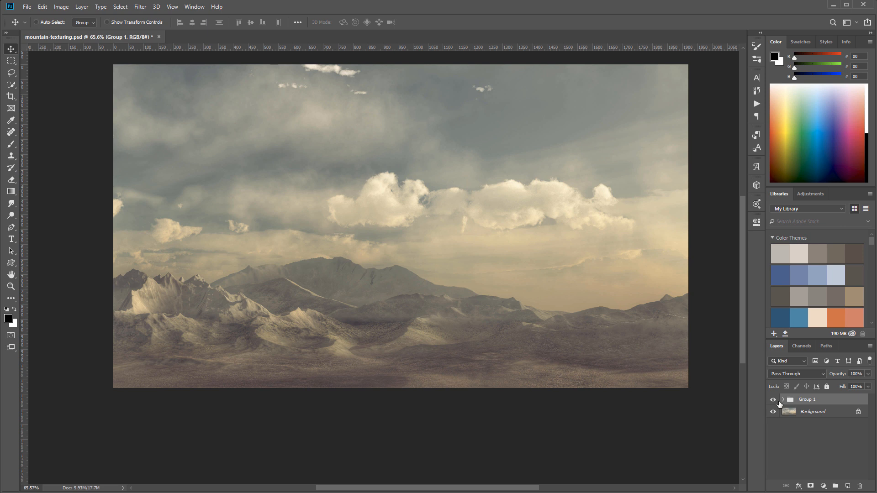
click(773, 399)
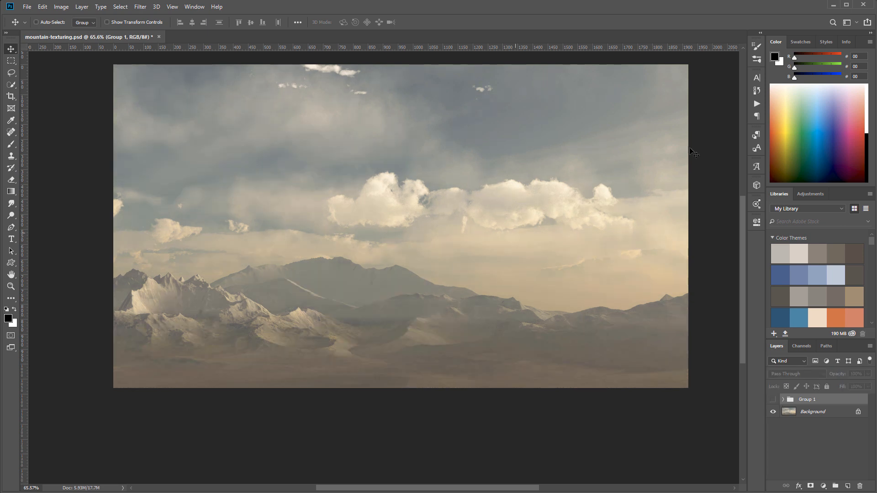
mouse_move(229, 317)
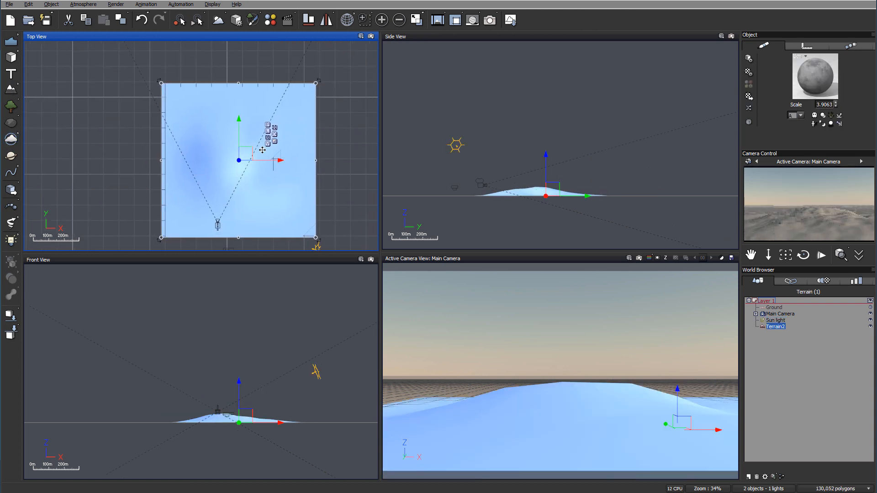
Step: Reposition the terrain and apply a rugged mountain generator at 1024x1024 resolution
drag(261, 150, 211, 134)
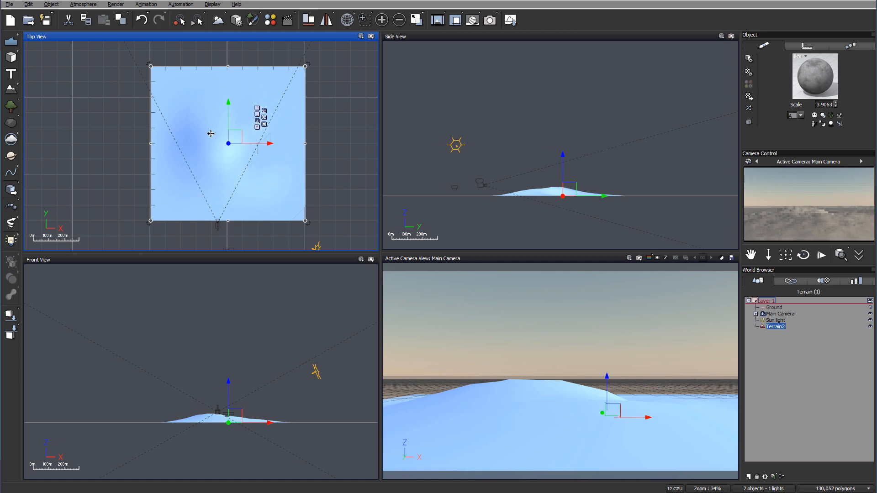
right_click(210, 134)
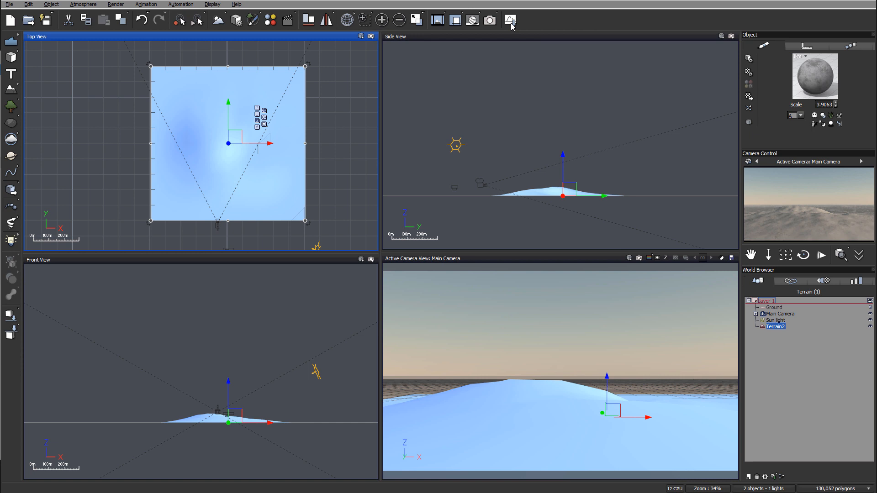
click(510, 20)
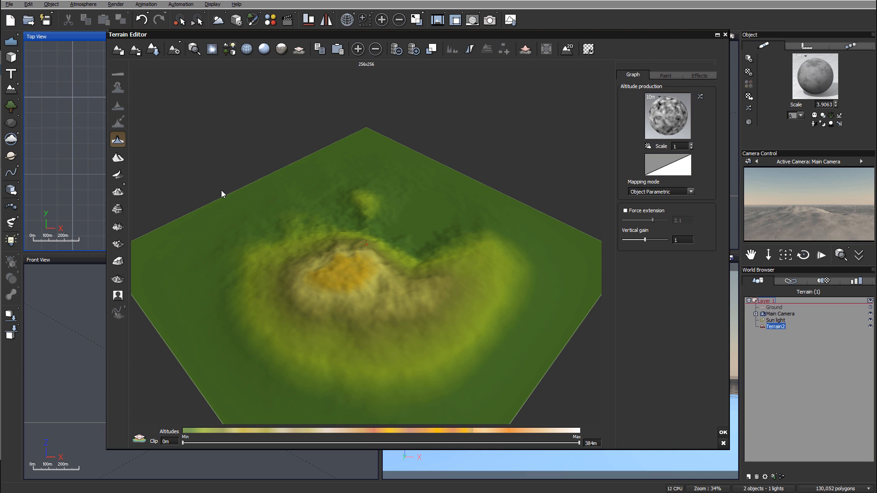
mouse_move(117, 173)
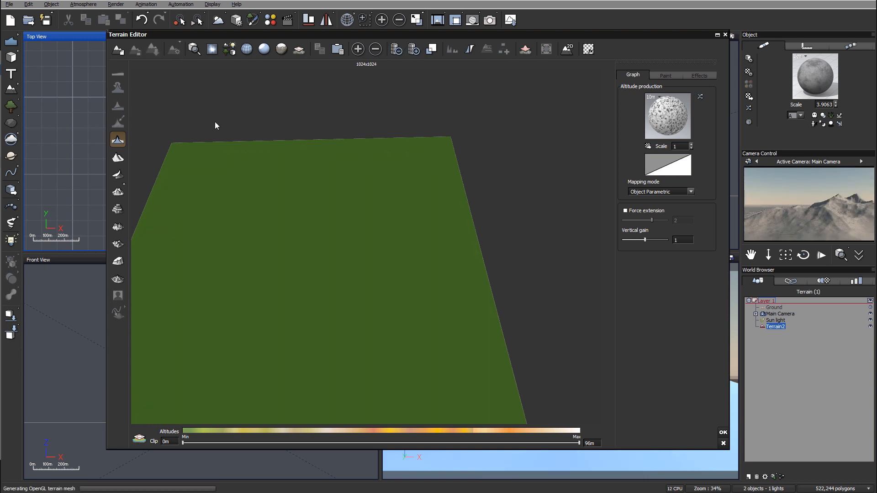
click(117, 173)
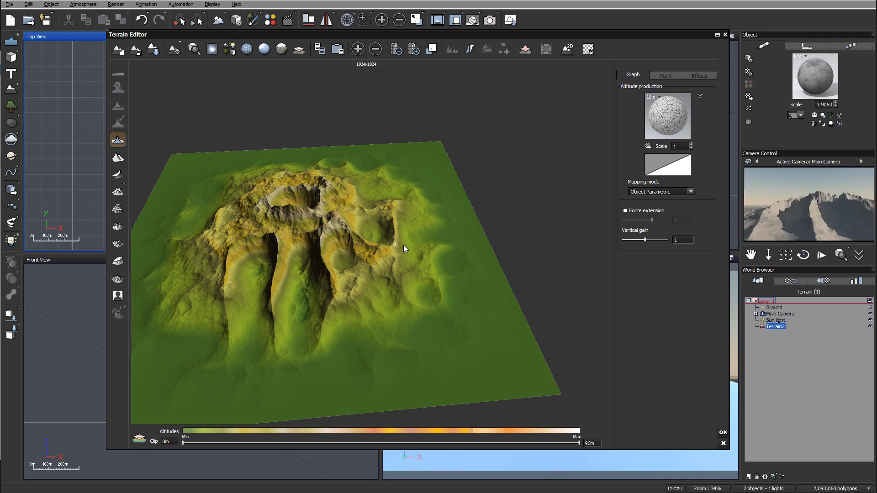
mouse_move(257, 227)
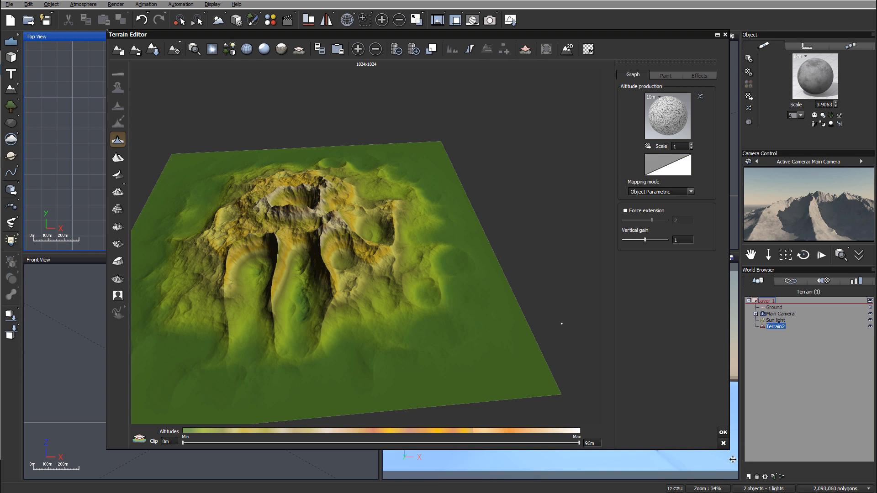
mouse_move(722, 427)
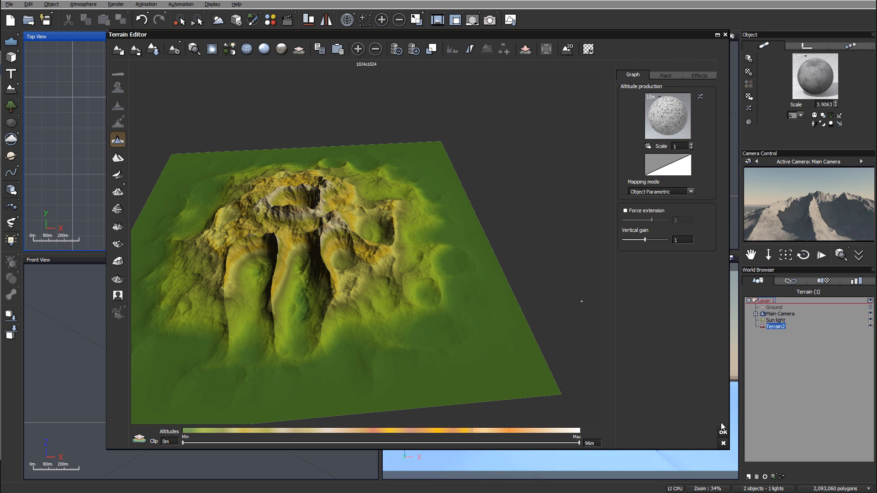
click(722, 431)
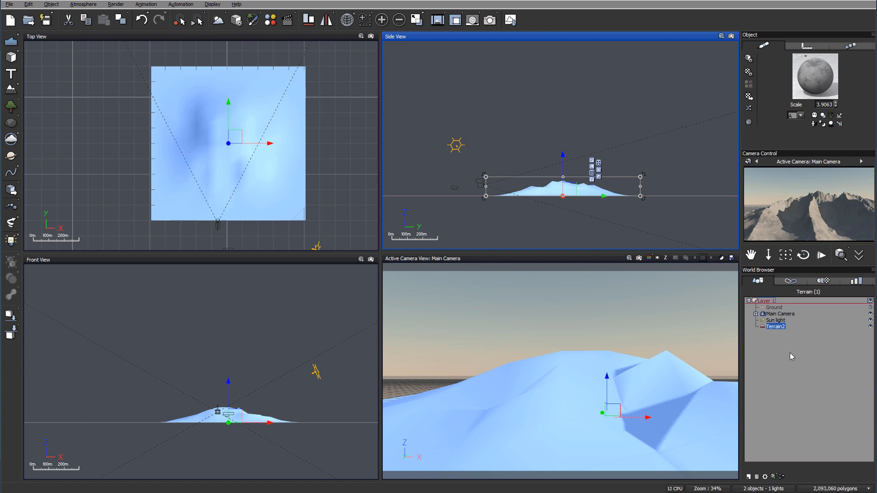
Step: Check the main camera's advanced settings, render a camera preview, then close it
click(778, 313)
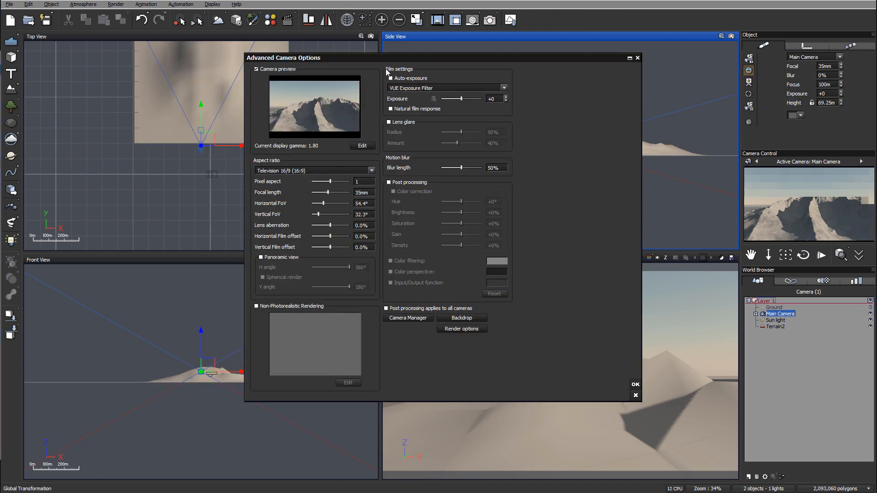
click(635, 384)
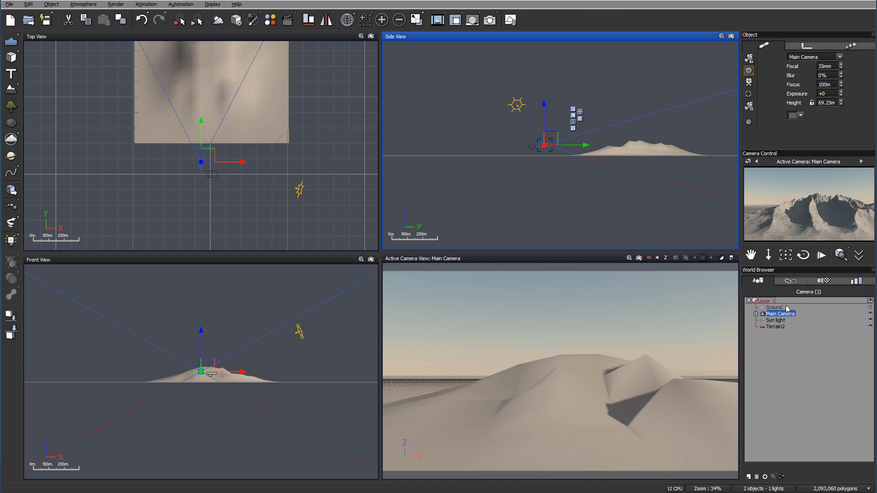
mouse_move(818, 223)
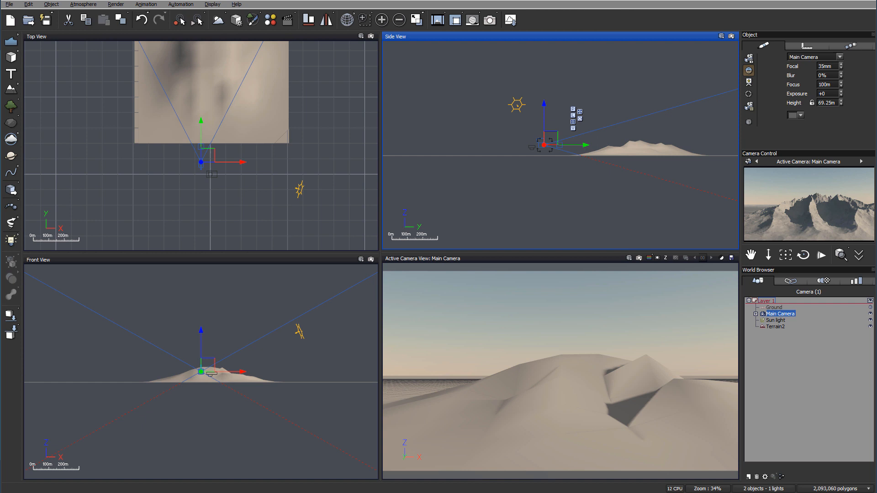
click(489, 20)
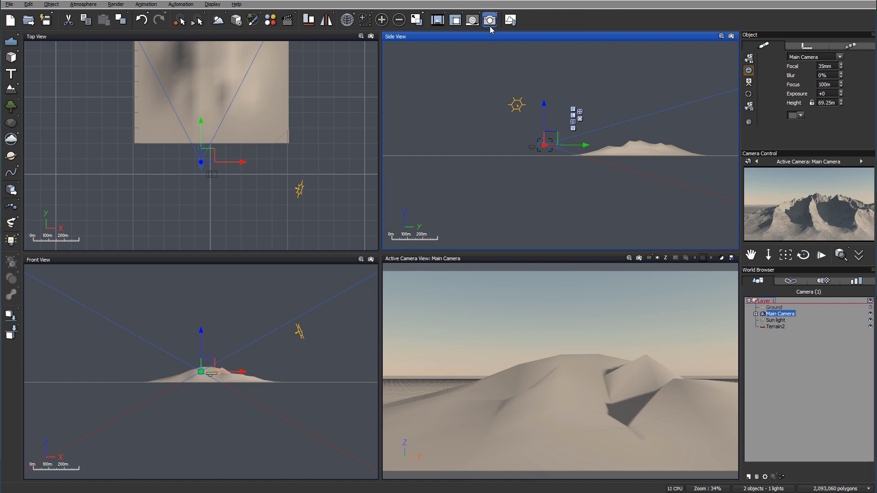
click(490, 20)
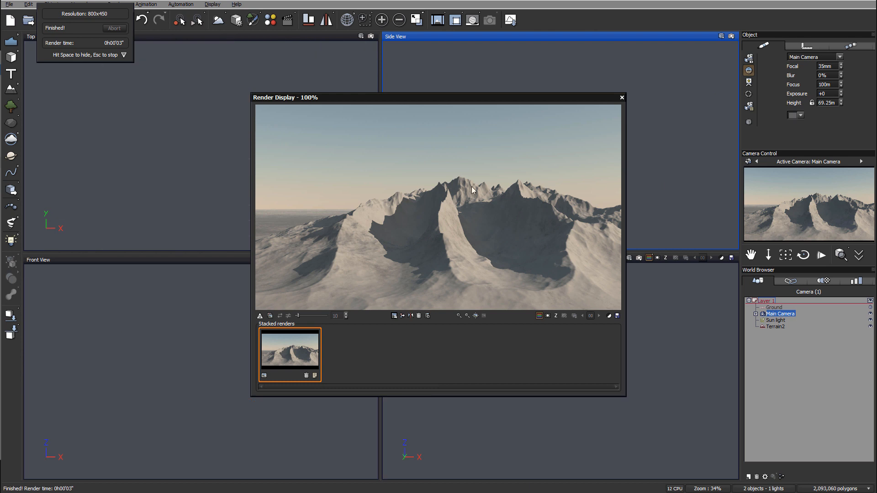
mouse_move(623, 93)
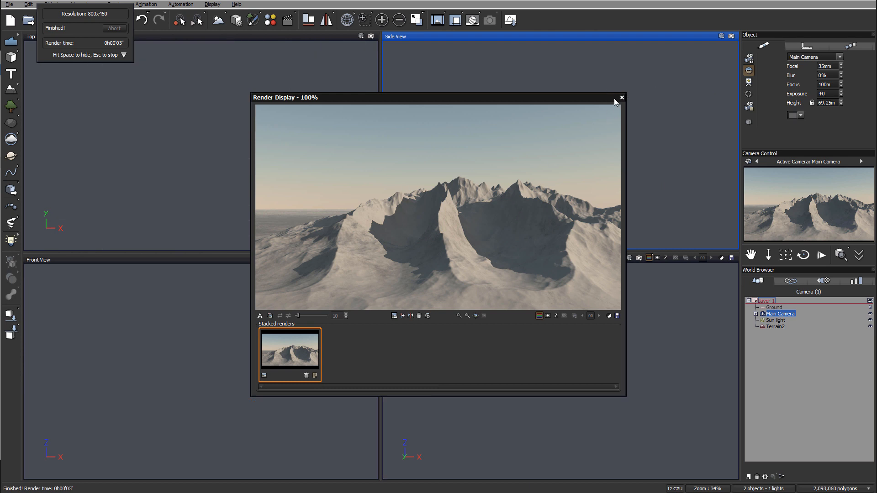
mouse_move(623, 84)
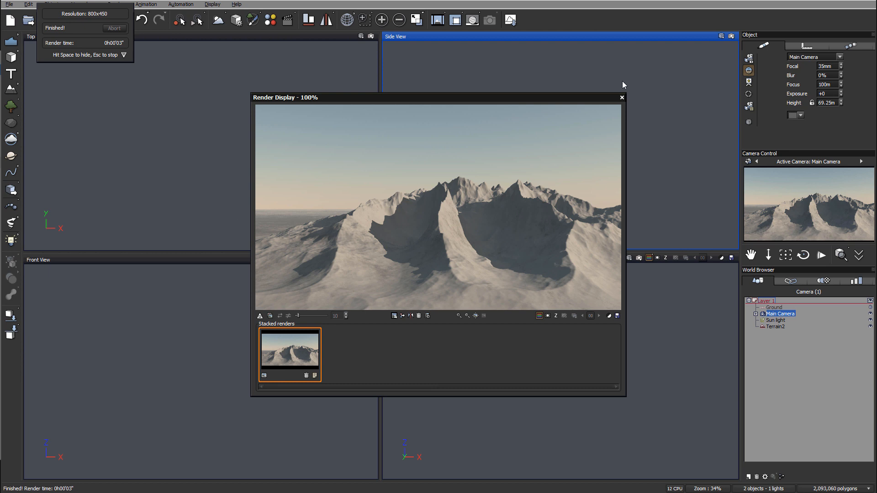
click(775, 320)
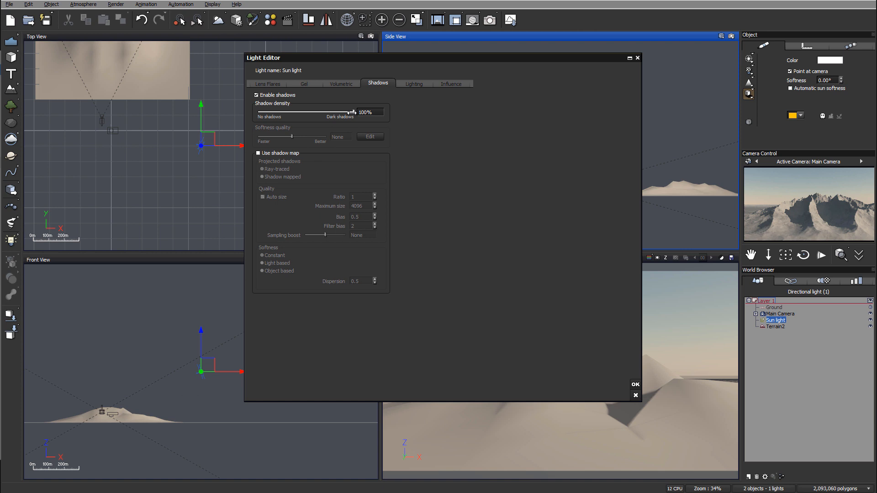
Step: Test lighter sun shadows in a render, then restore shadow density to 100%
drag(352, 112, 330, 112)
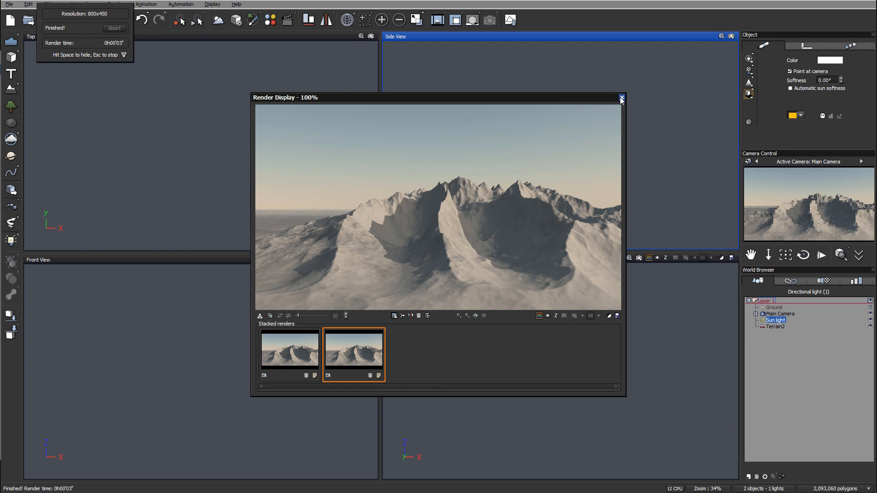
click(621, 99)
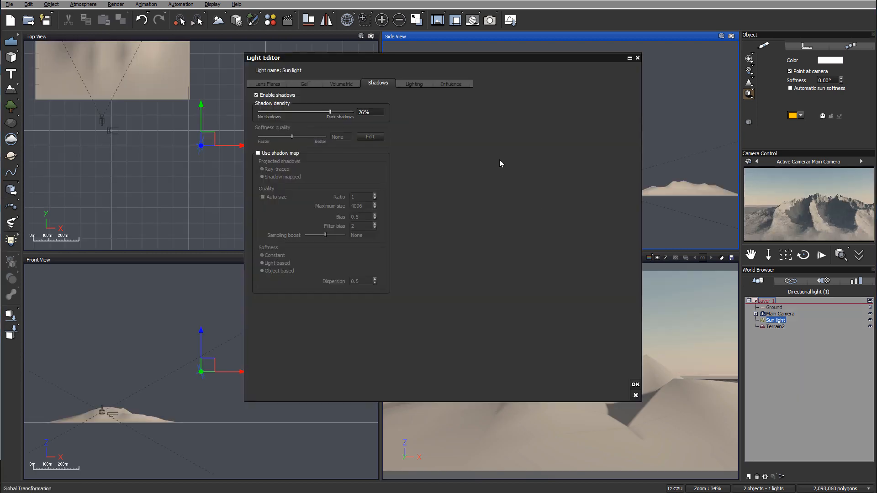
drag(329, 112, 353, 112)
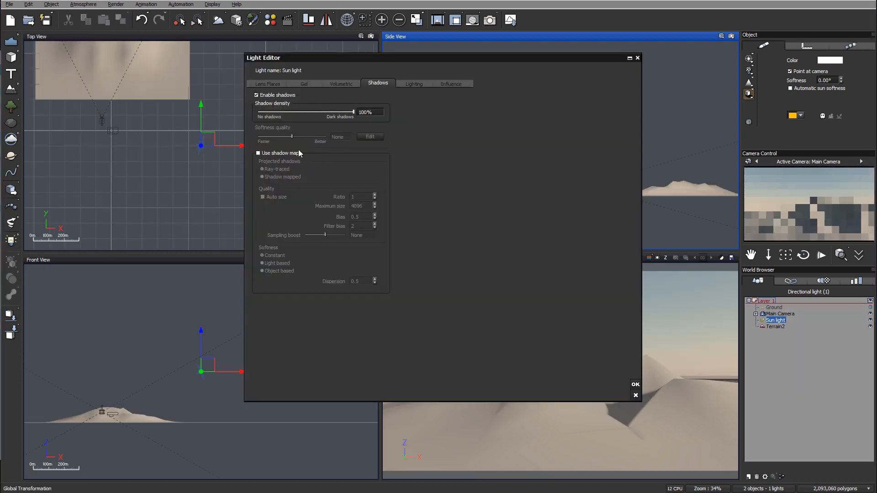
Step: Enable the sun's shadow map with Auto size off, size 512 and bias 1
click(258, 153)
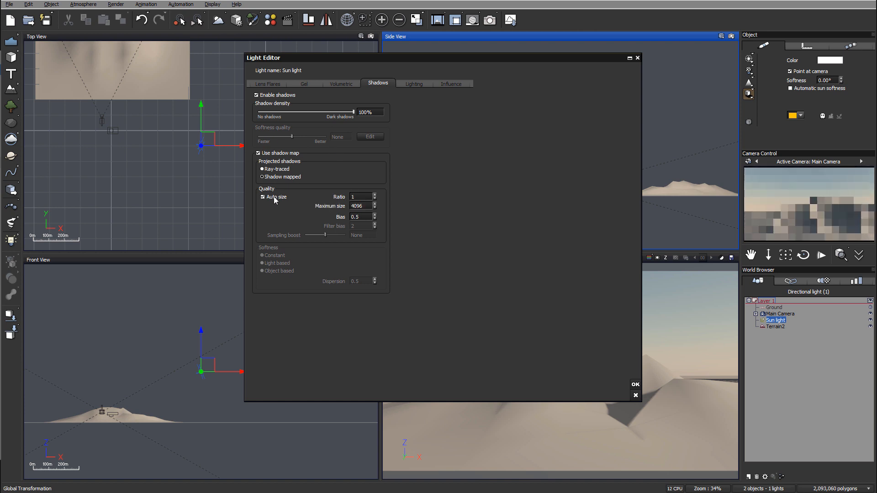
click(263, 197)
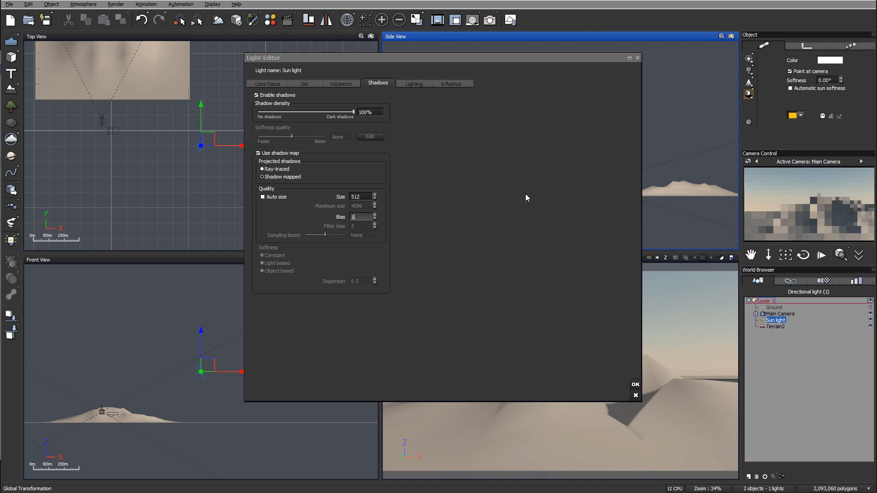
click(635, 384)
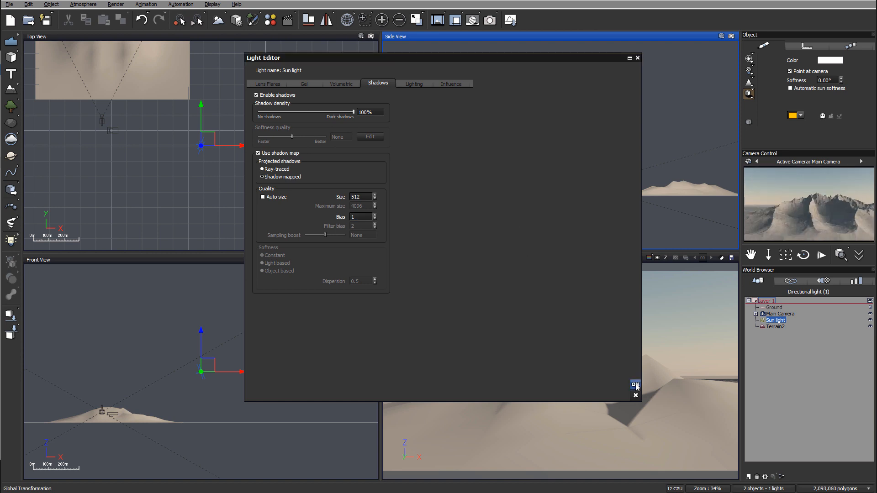
click(635, 386)
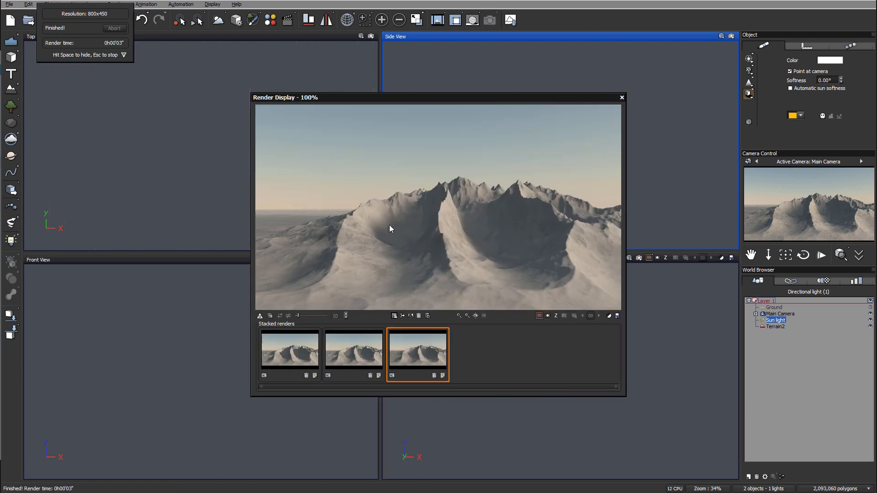
mouse_move(536, 270)
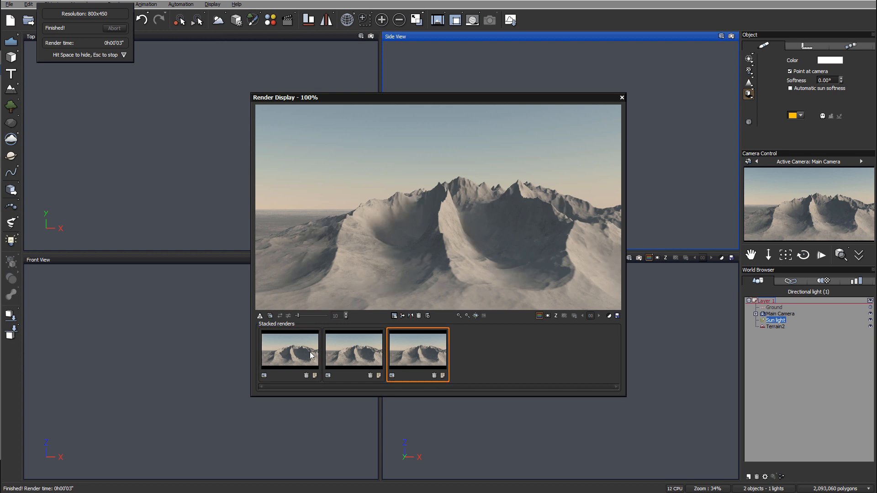
mouse_move(567, 132)
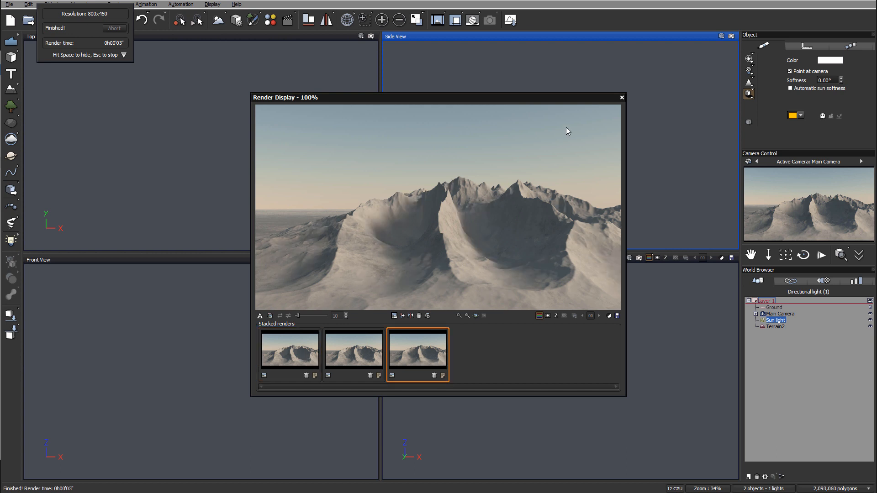
mouse_move(396, 267)
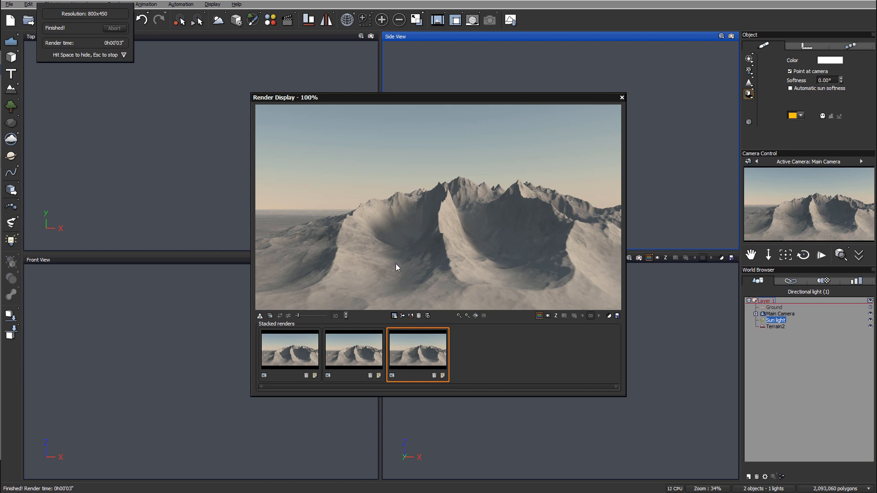
mouse_move(490, 262)
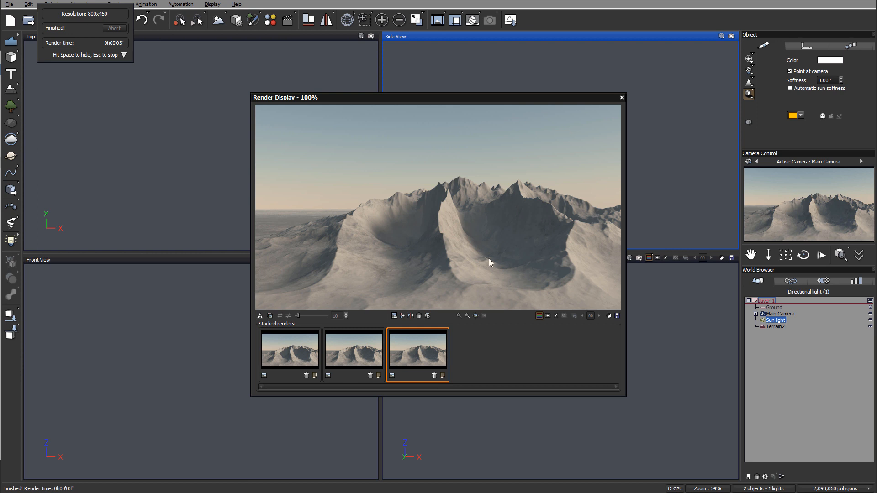
mouse_move(524, 209)
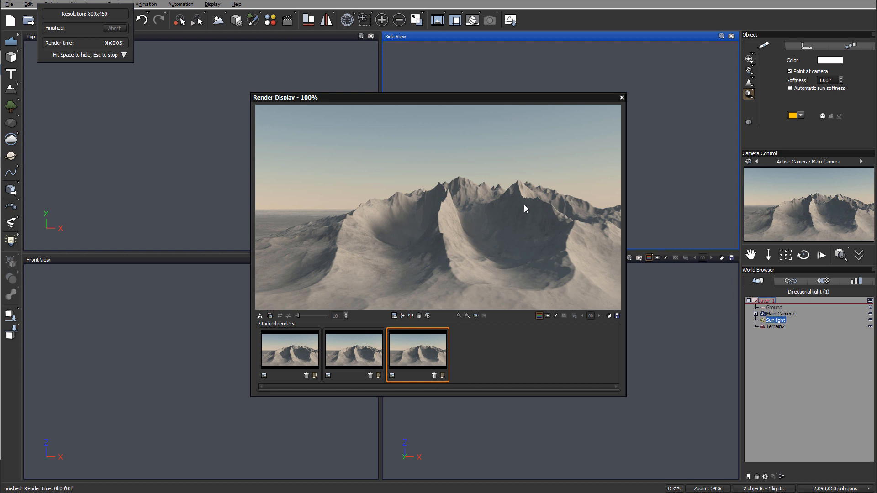
Step: Close the render results after reviewing the new shadow render
click(620, 97)
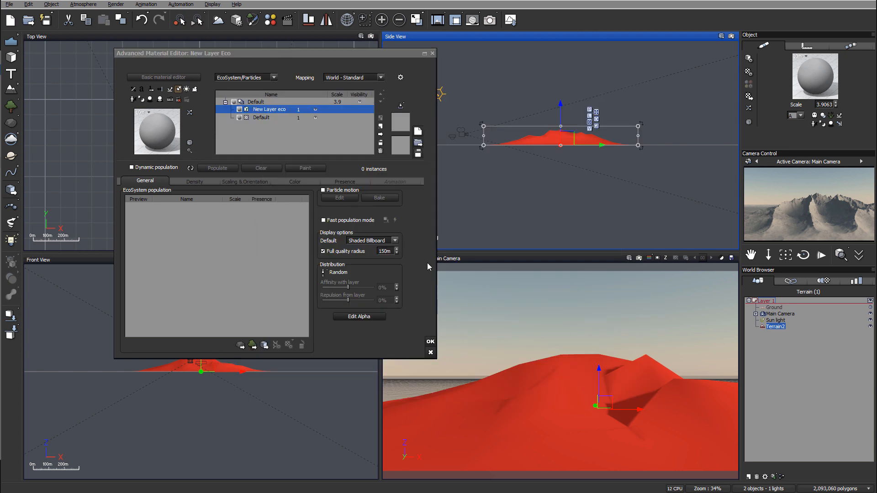
Step: Close the first forest render, confirm the sun shadow settings, and re-render the forest
click(217, 169)
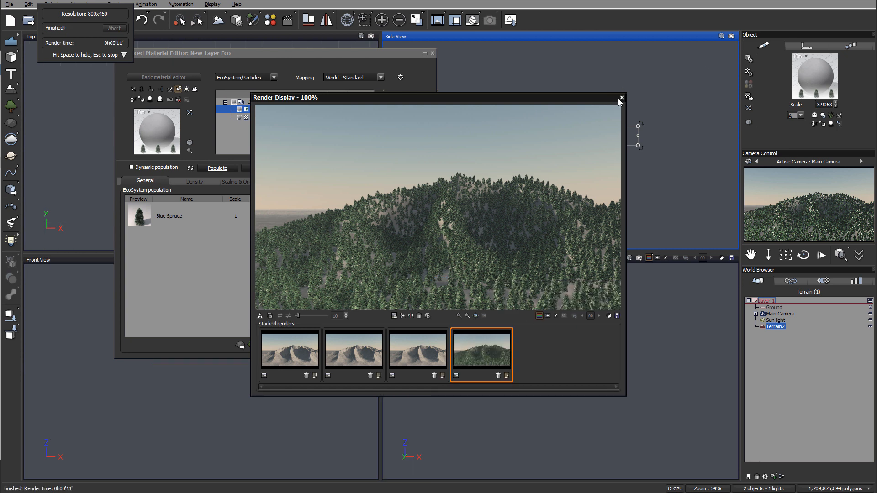
click(620, 98)
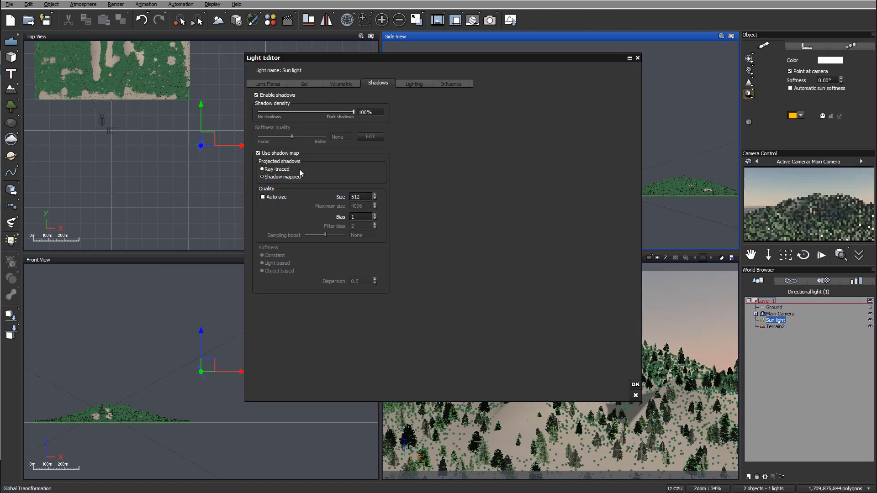
click(635, 384)
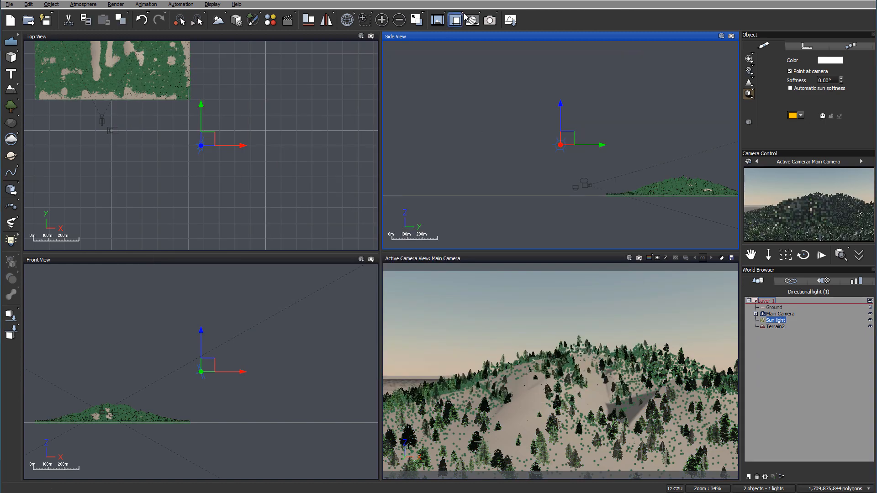
click(454, 19)
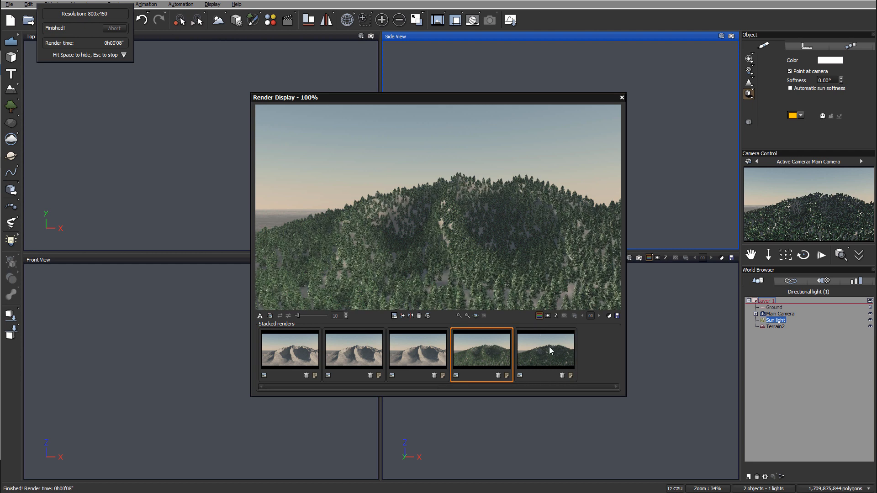
Step: Compare the latest forest, first and third mountain render thumbnails, then close the display
click(545, 350)
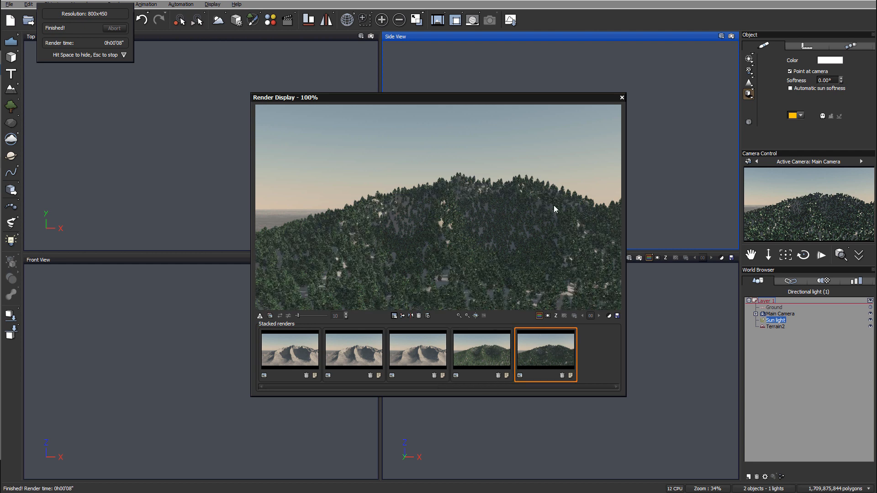
click(417, 350)
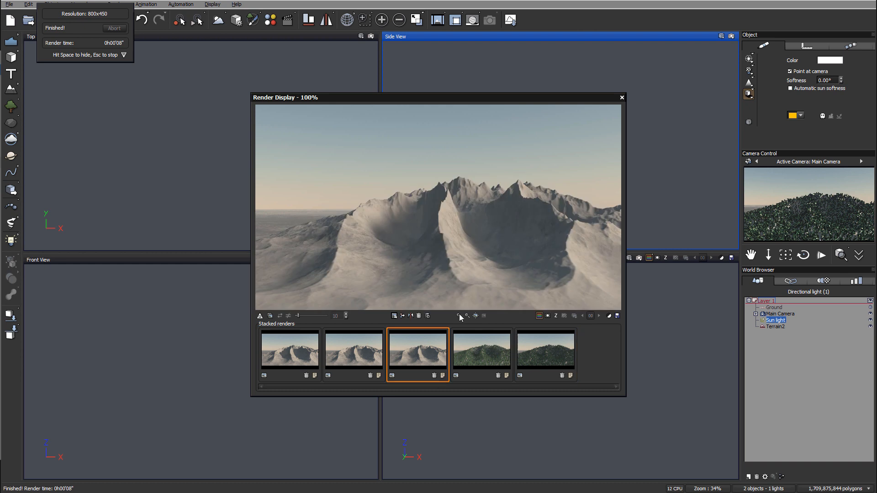
mouse_move(542, 176)
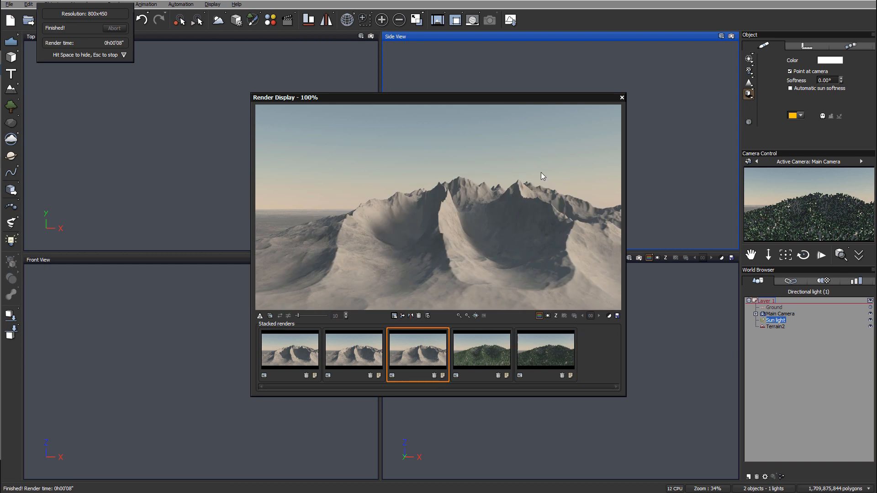
mouse_move(573, 224)
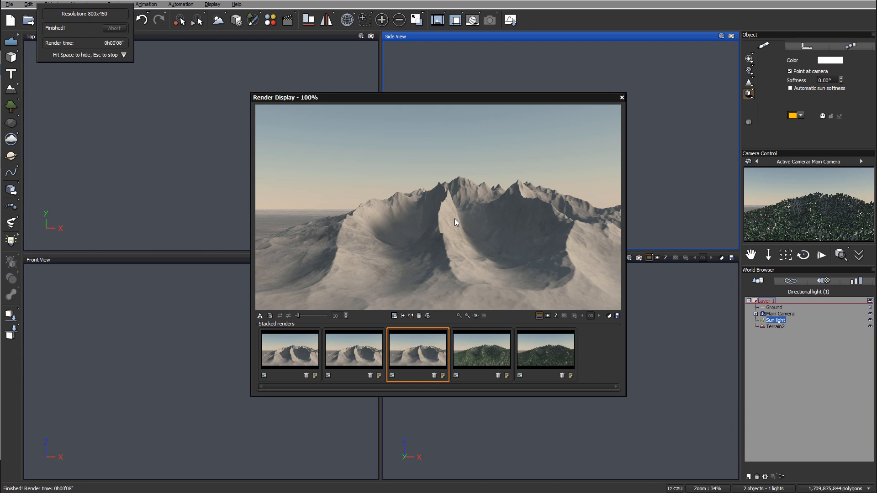
click(289, 350)
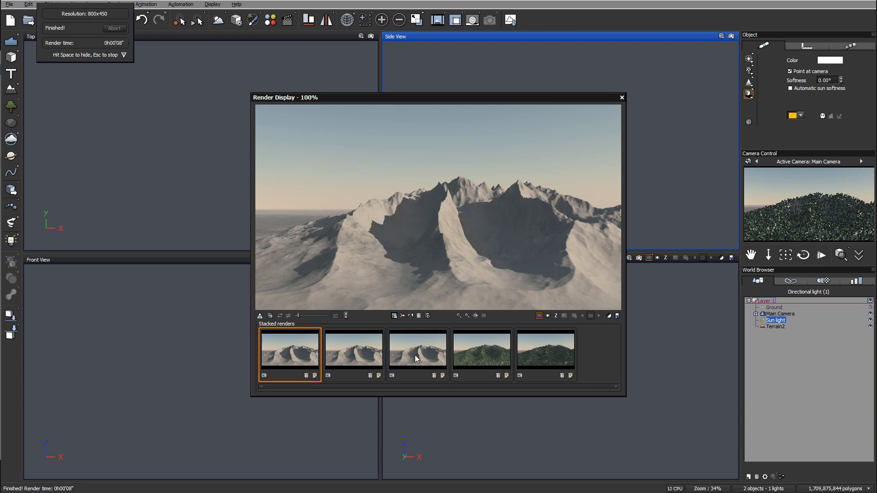
click(417, 349)
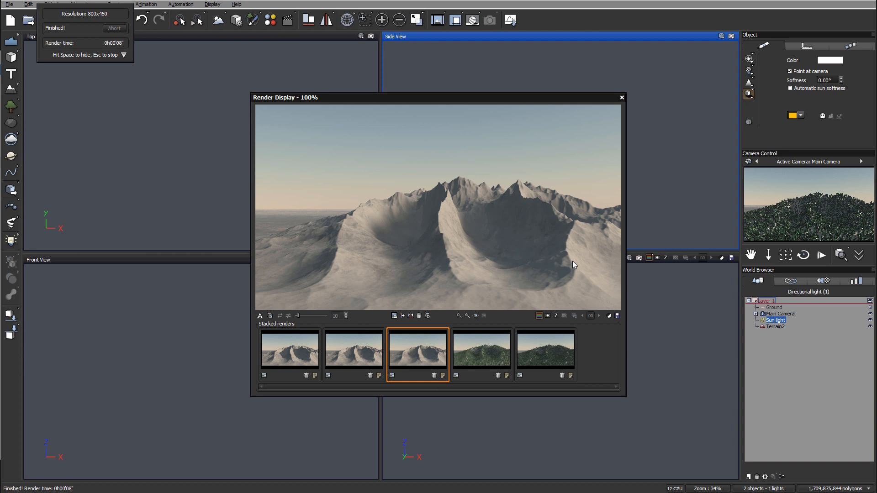
click(481, 349)
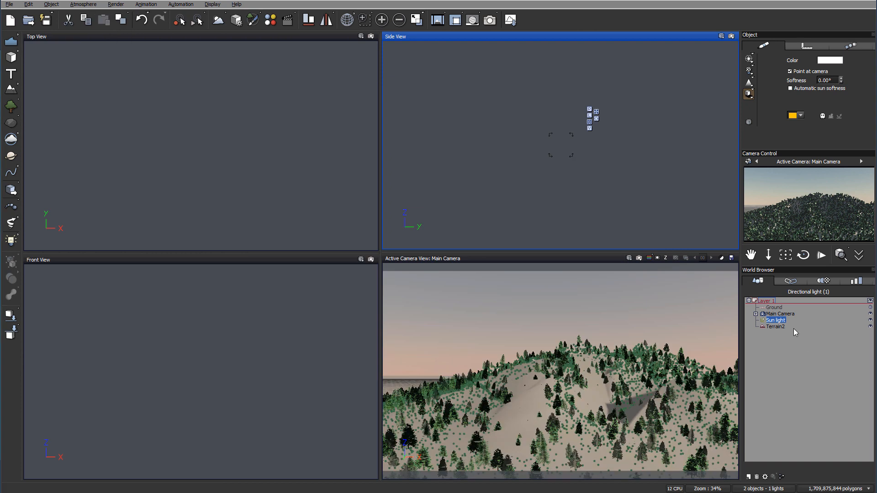
Step: Select terrain object Terrain2 and bring up the camera preview's context options
click(775, 327)
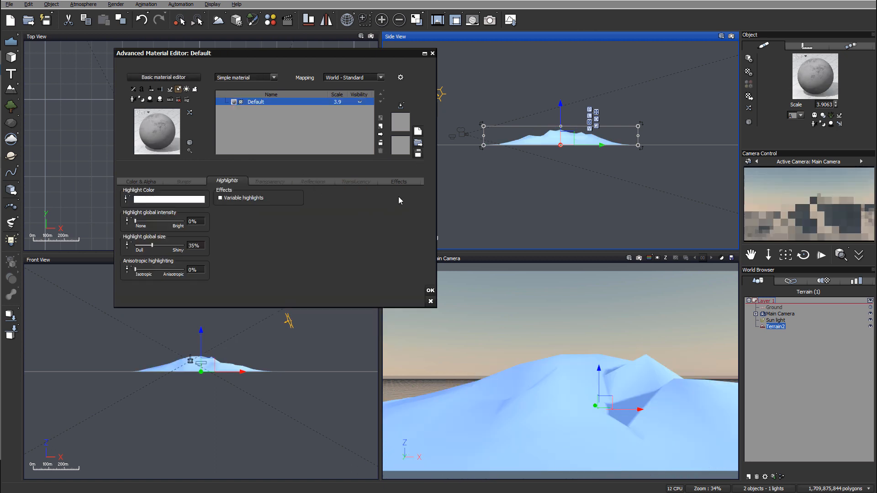
click(430, 291)
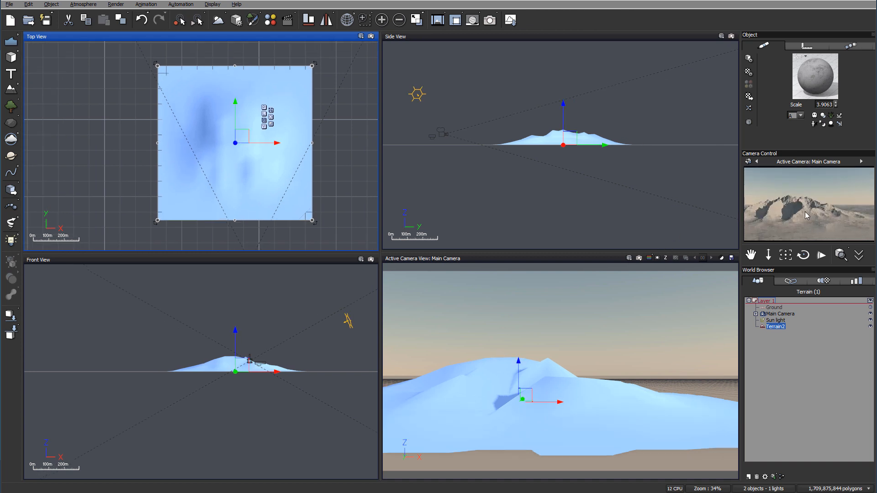
right_click(807, 215)
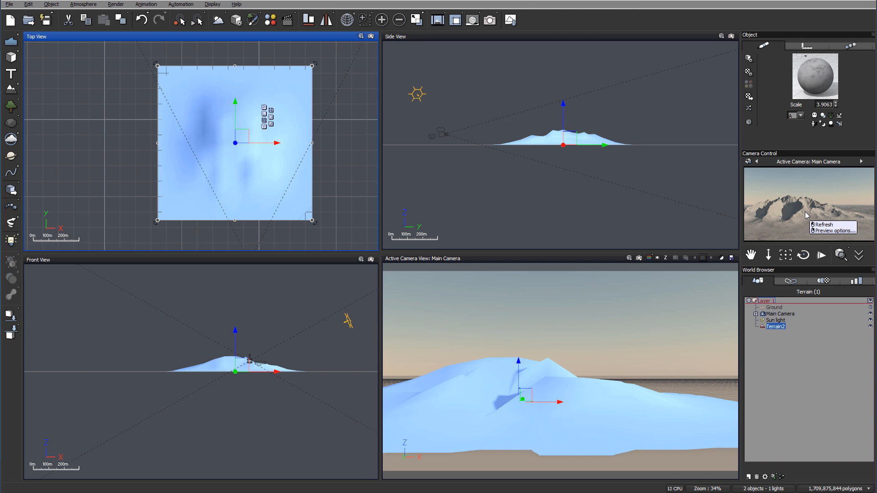
mouse_move(834, 195)
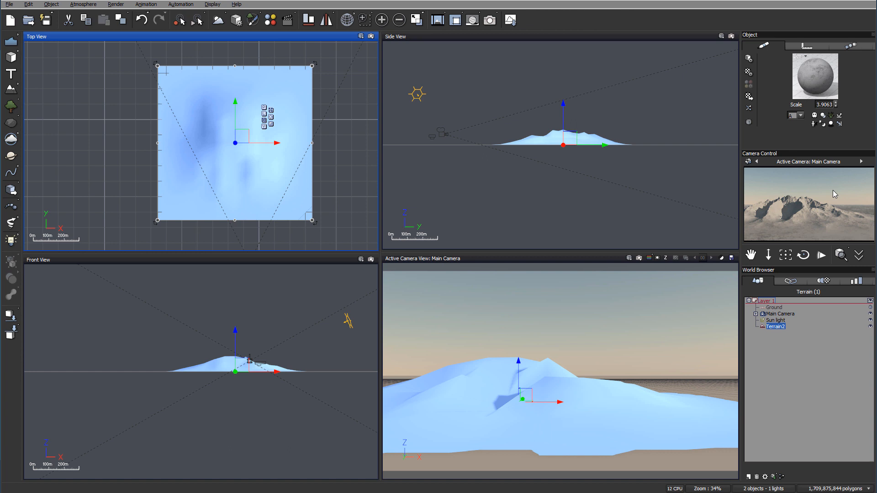
mouse_move(810, 105)
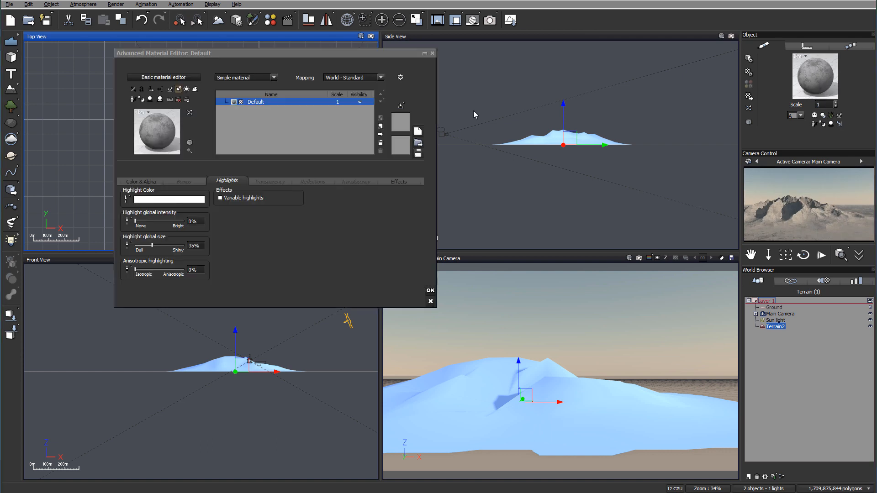
Step: Drag the Advanced Material Editor aside to reveal the scene views
drag(162, 53, 256, 85)
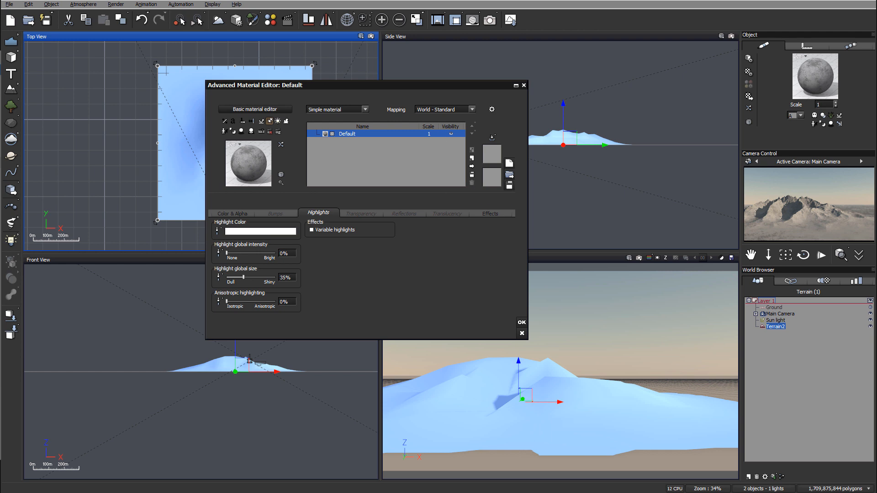
mouse_move(797, 216)
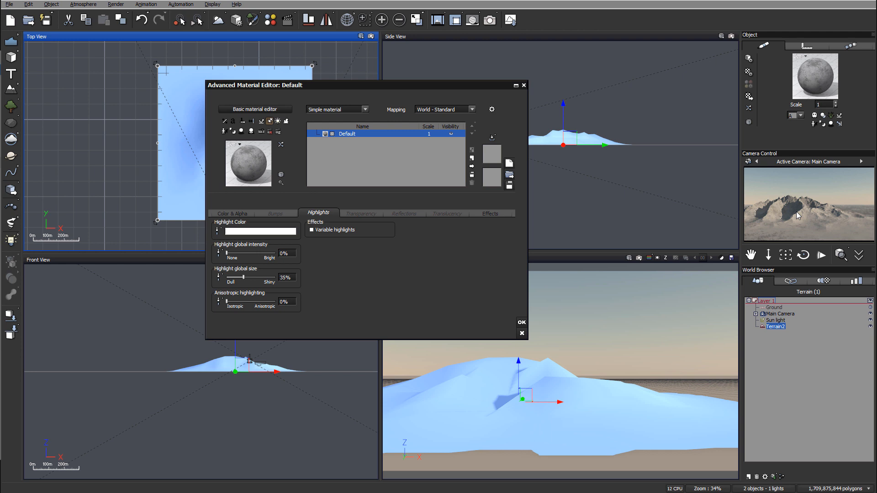
mouse_move(808, 227)
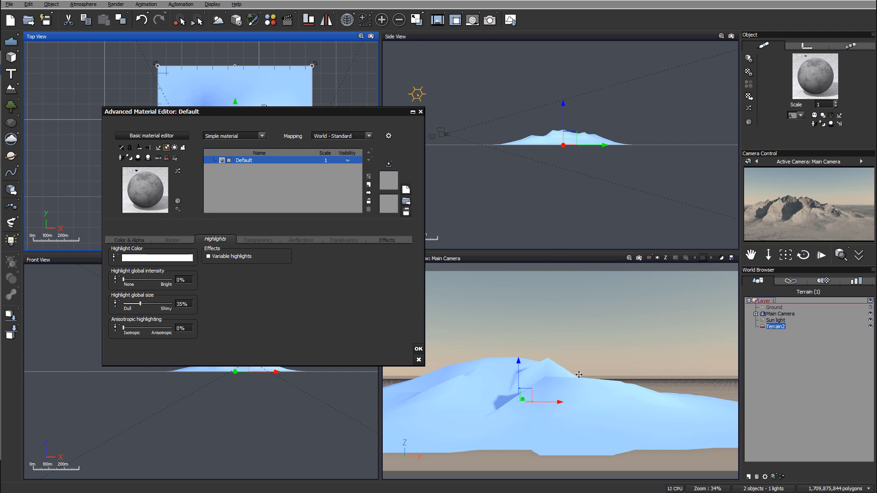
mouse_move(785, 202)
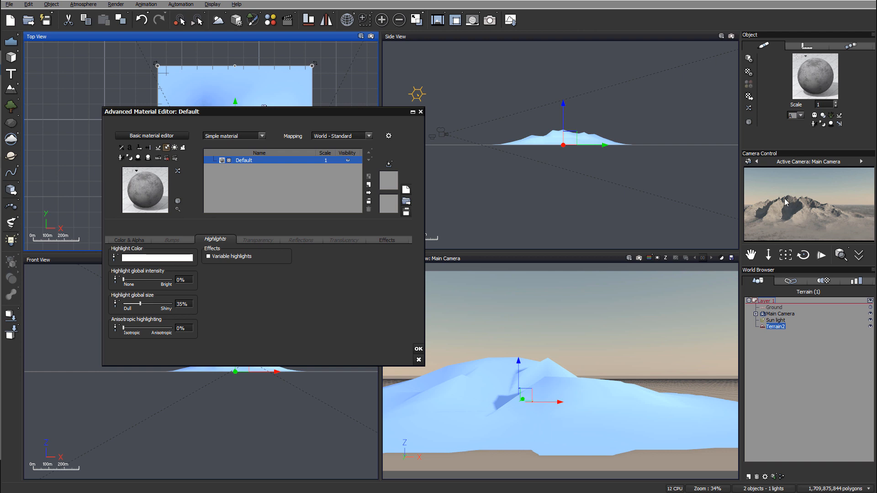
mouse_move(782, 217)
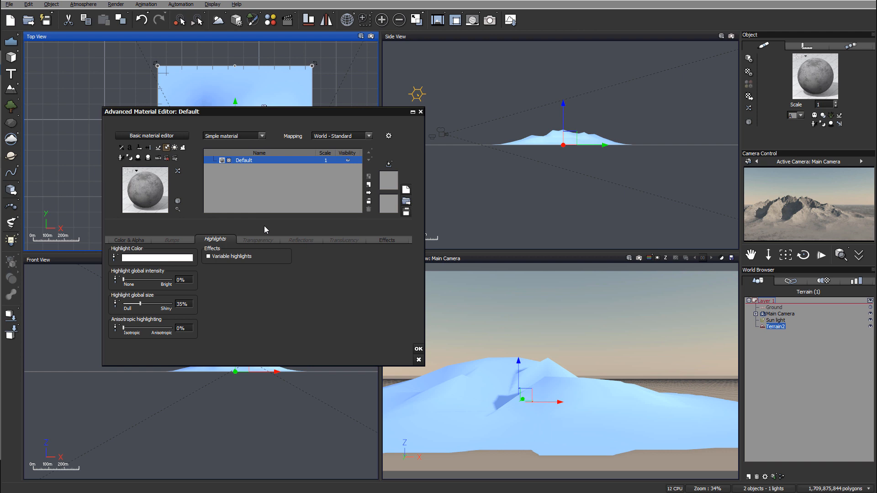
mouse_move(778, 230)
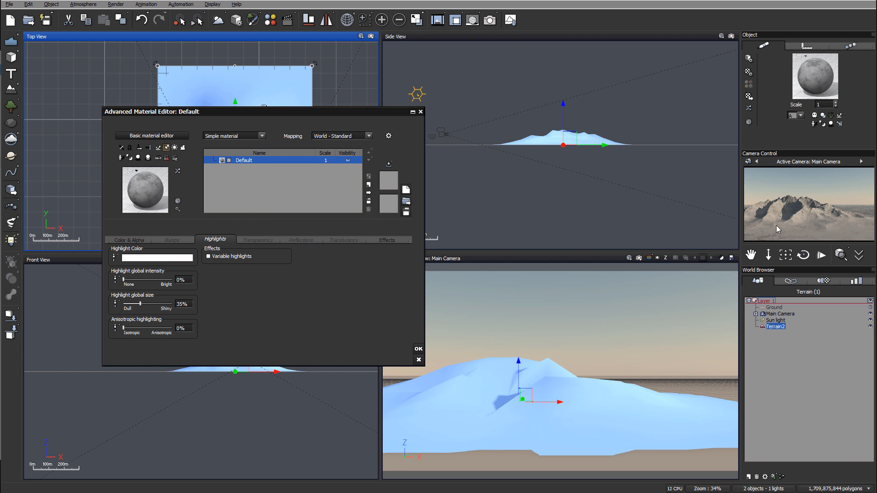
mouse_move(789, 224)
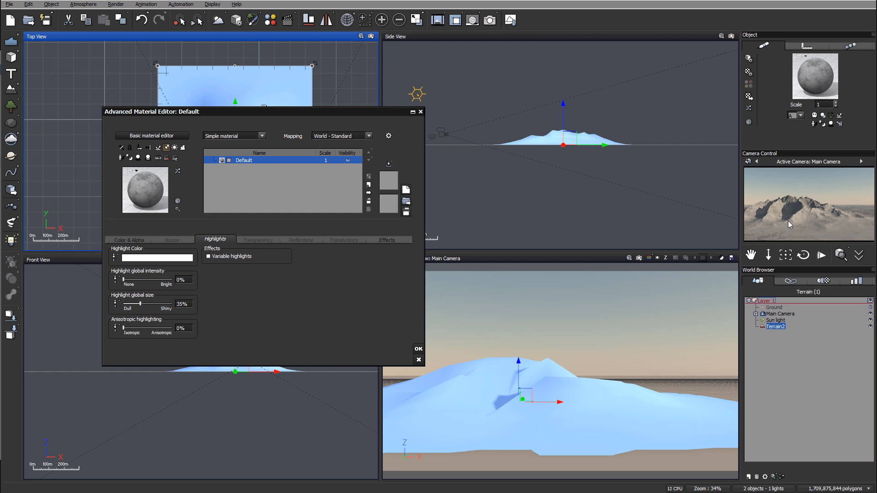
mouse_move(783, 222)
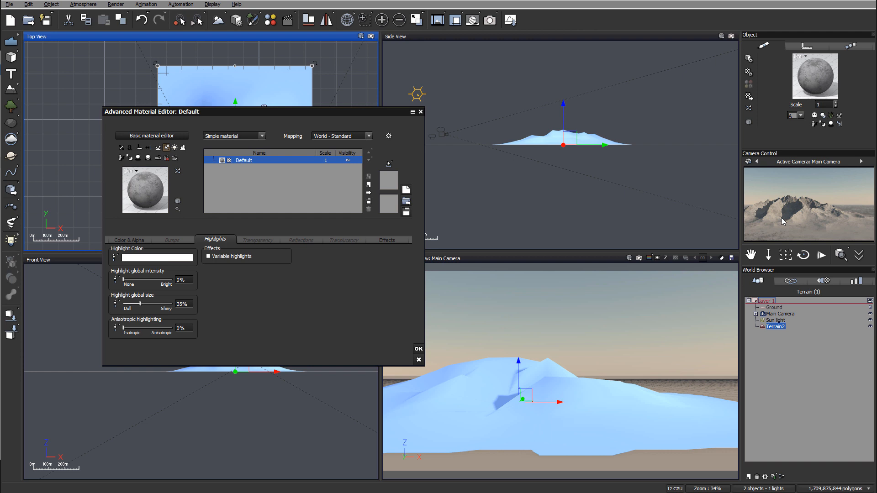
mouse_move(389, 222)
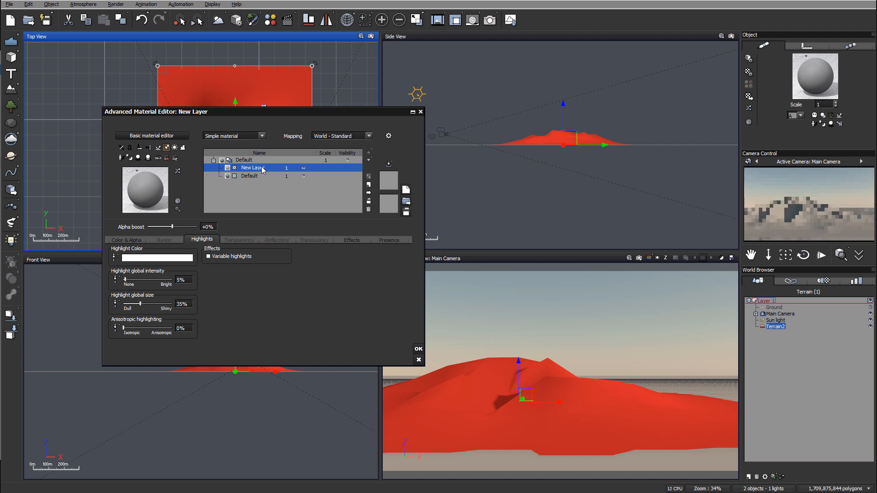
Step: Rename the new material layer to 'red' and show its colour settings
double_click(257, 168)
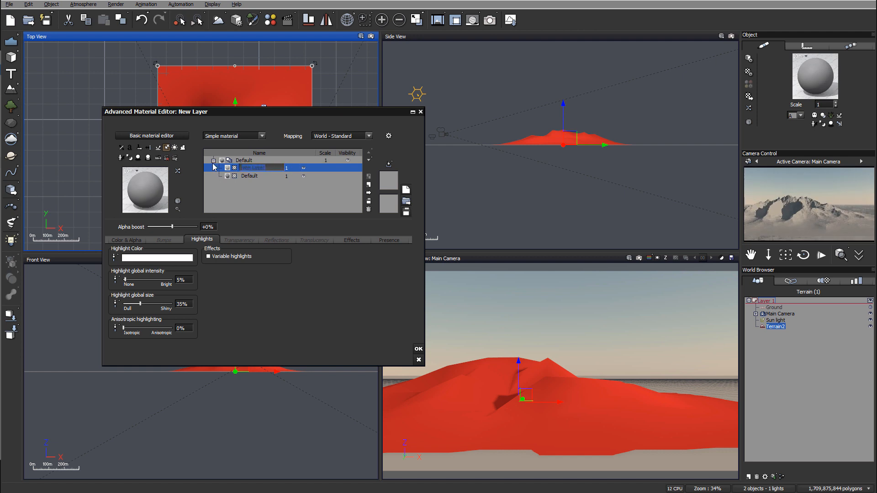
text(red)
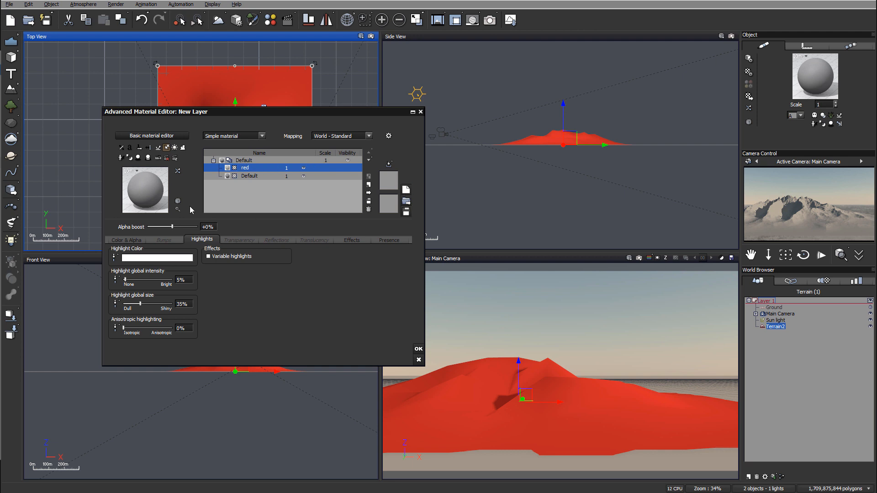
mouse_move(847, 245)
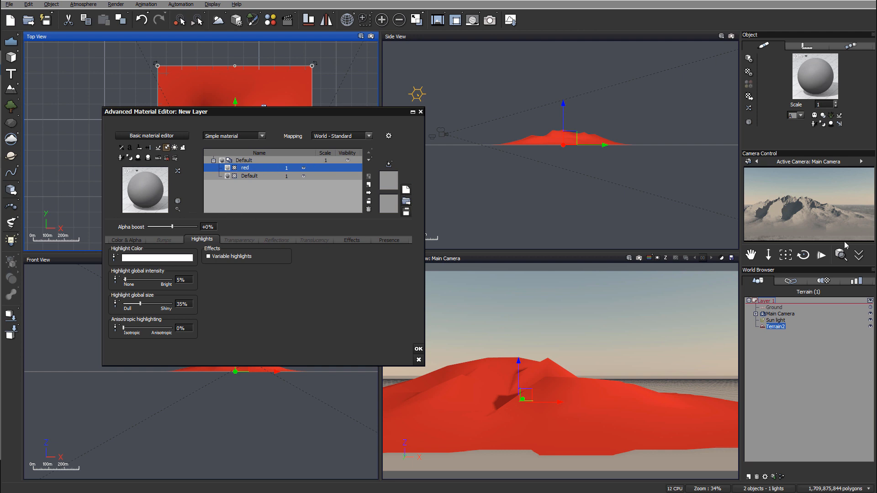
click(125, 240)
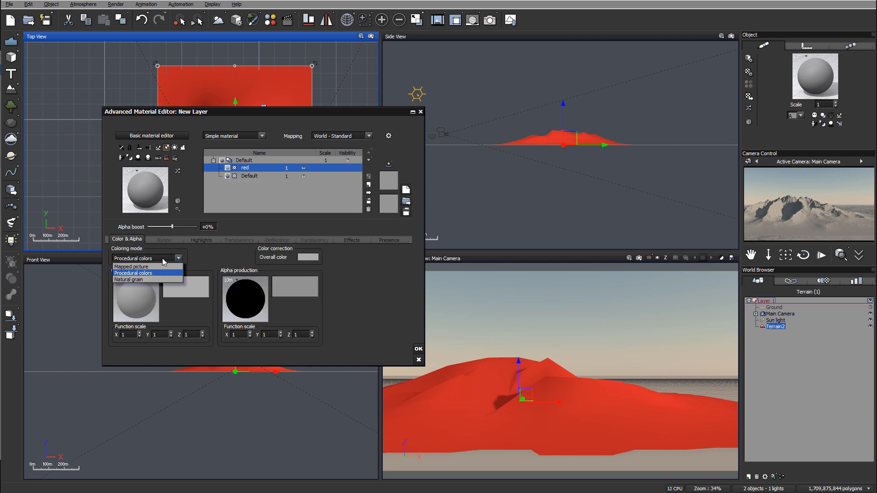
Step: Set Natural grain colouring with light orange-brown and dark brown grain colours
click(133, 280)
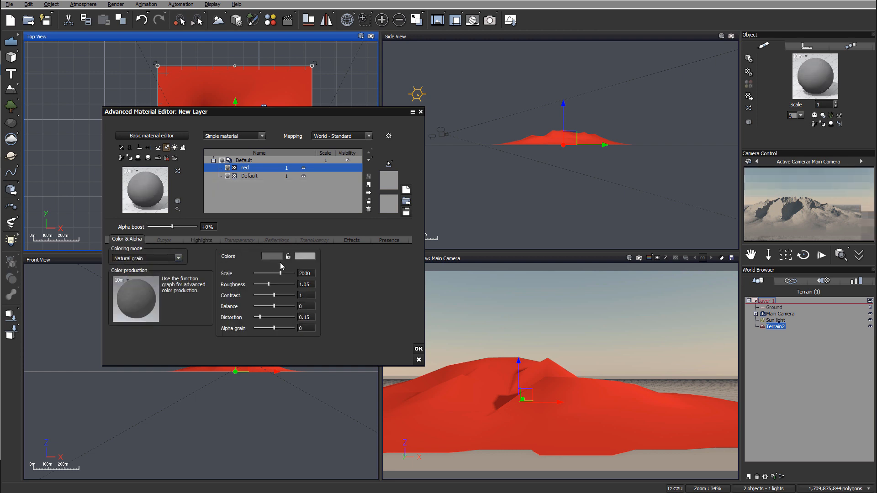
click(272, 256)
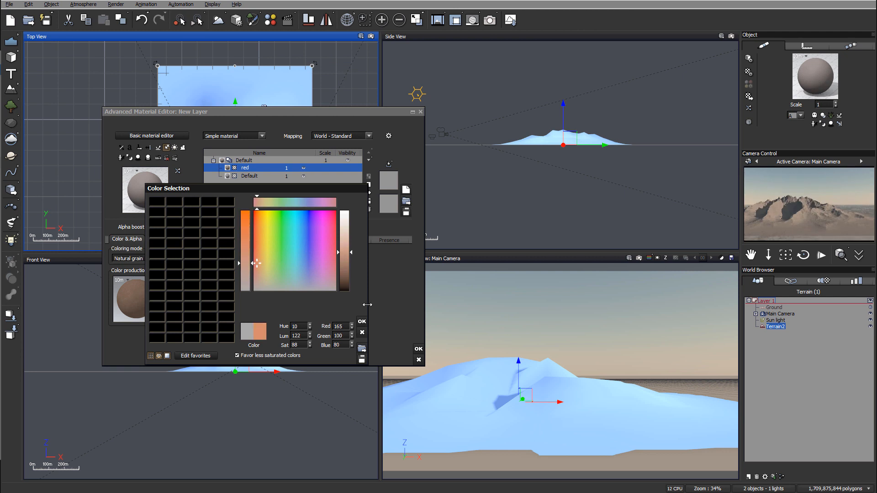
click(362, 321)
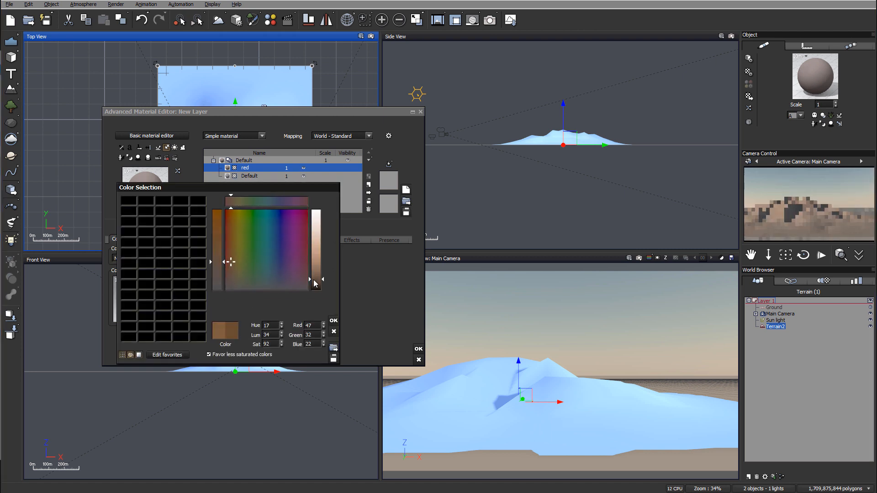
click(333, 321)
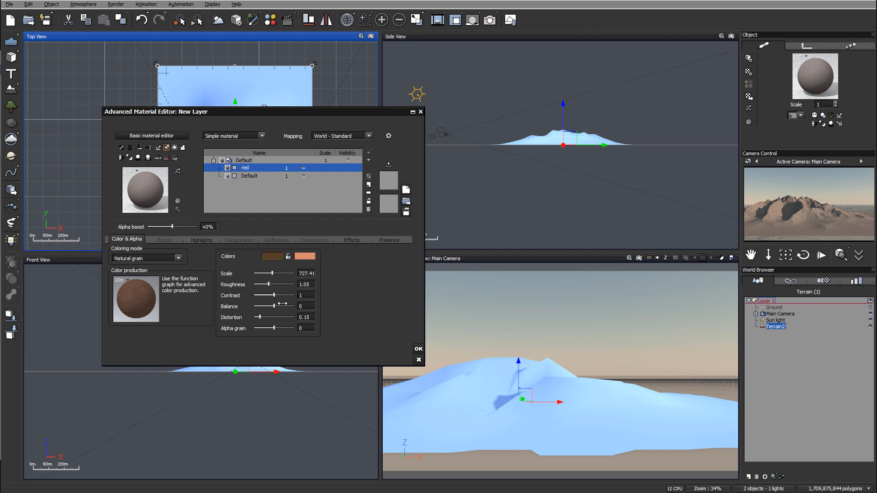
Step: Raise the red layer's grain contrast to about 1.16 and lower roughness to about 1.07
drag(260, 296, 274, 295)
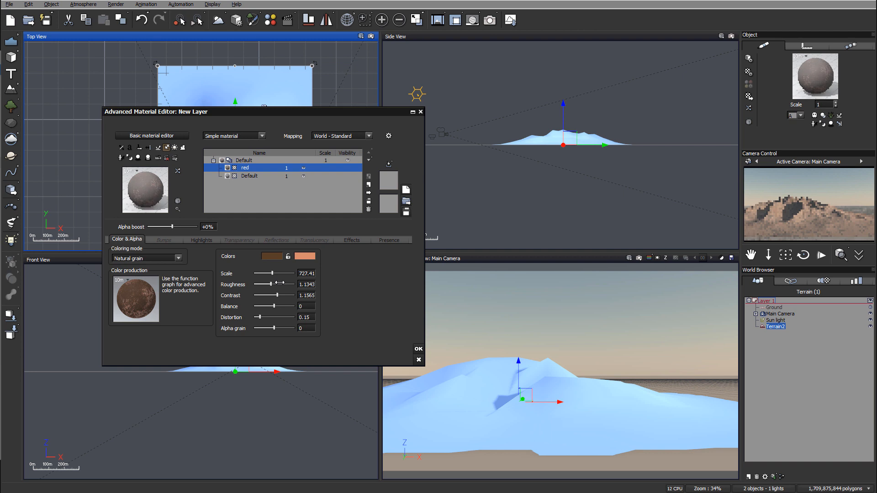
drag(270, 285, 267, 284)
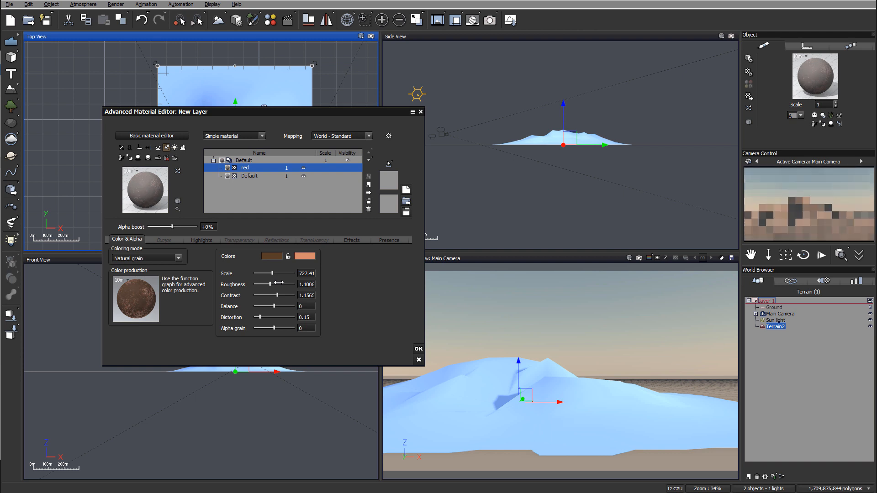
drag(277, 284, 273, 284)
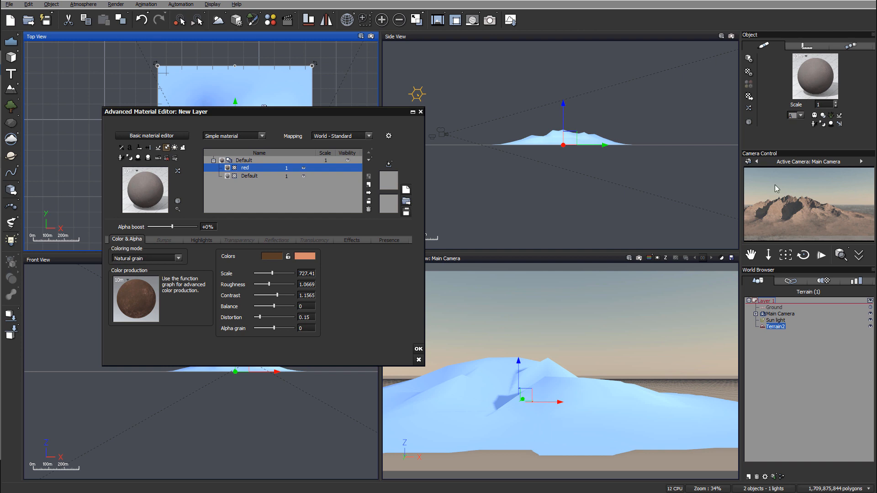
mouse_move(761, 221)
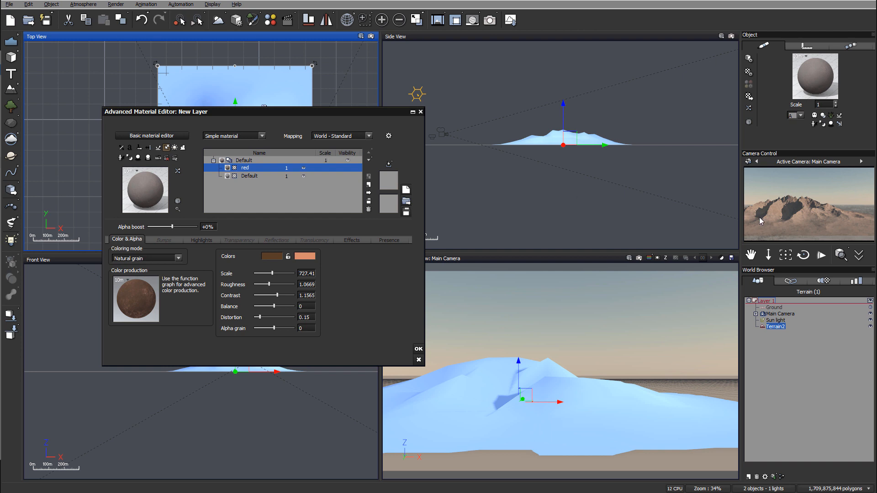
mouse_move(217, 239)
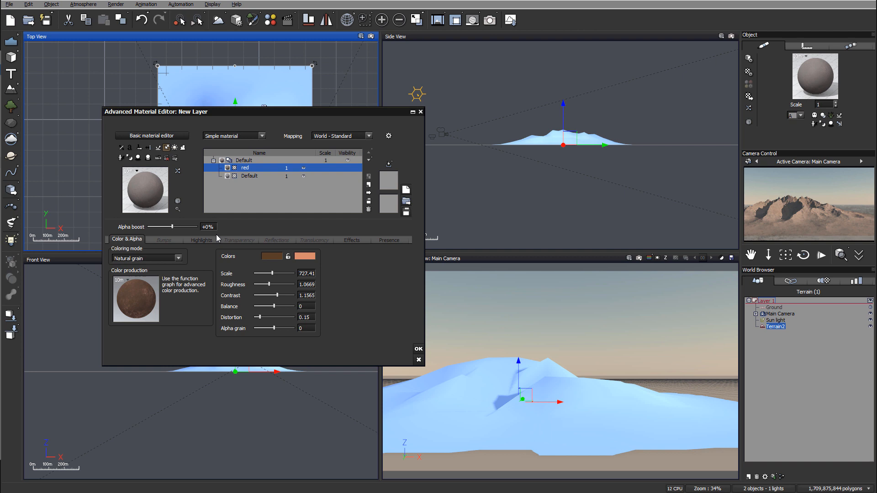
mouse_move(759, 217)
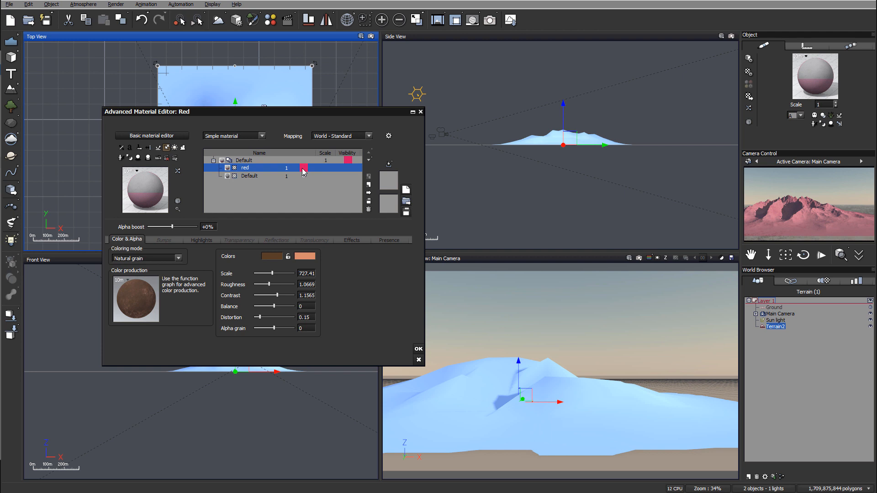
mouse_move(791, 211)
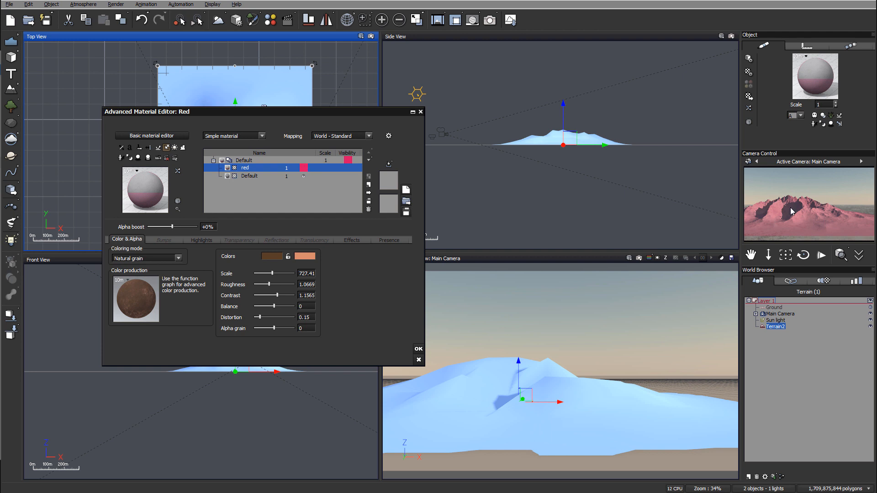
mouse_move(162, 224)
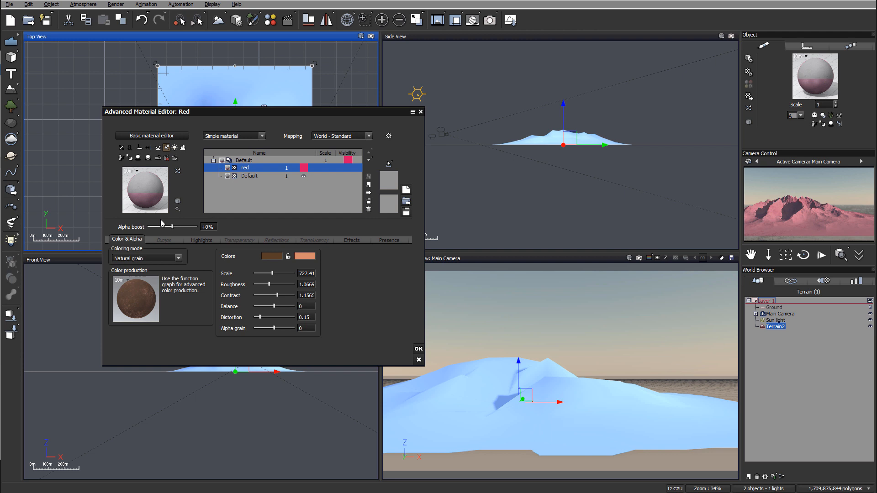
mouse_move(177, 163)
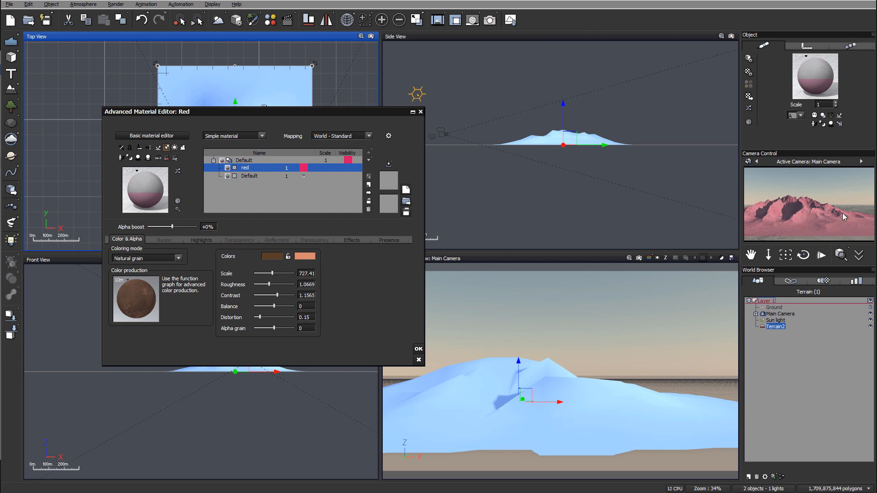
mouse_move(803, 221)
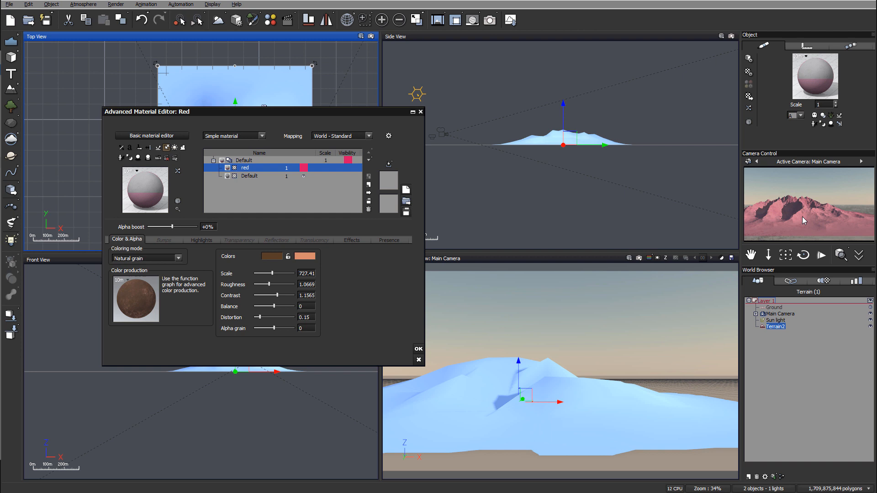
mouse_move(217, 237)
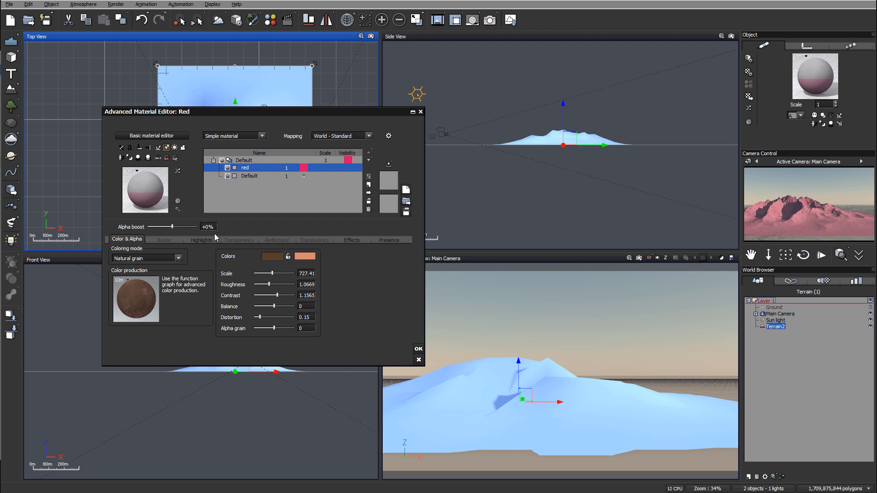
Step: Show the red layer's Presence tab with its altitude, slope and orientation constraints
click(388, 239)
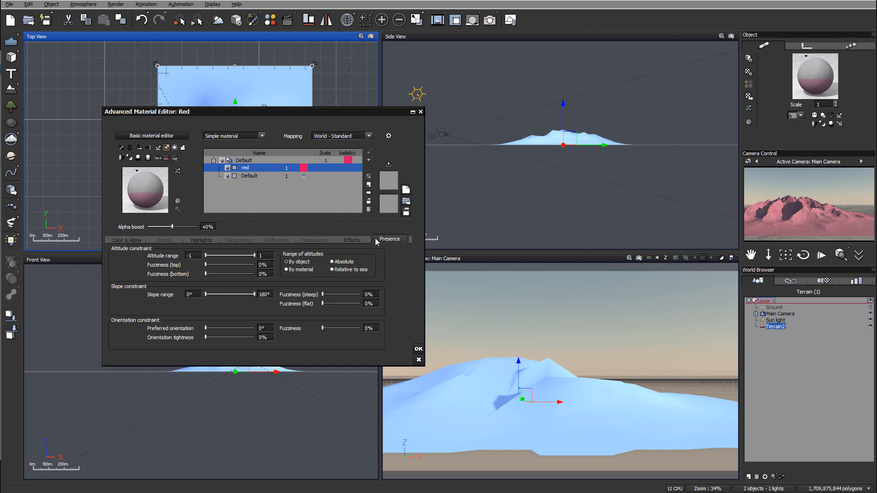
Step: Measure altitudes by object and lower the red layer's maximum altitude to 33.4m
click(352, 240)
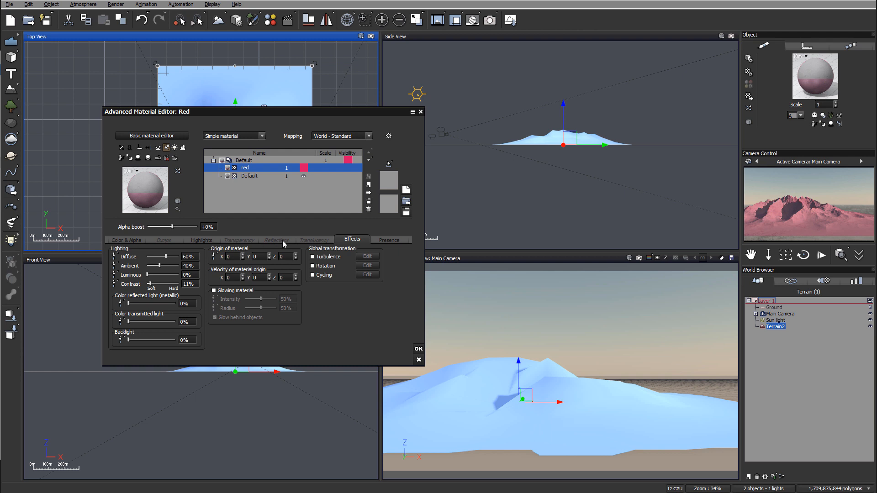
click(389, 239)
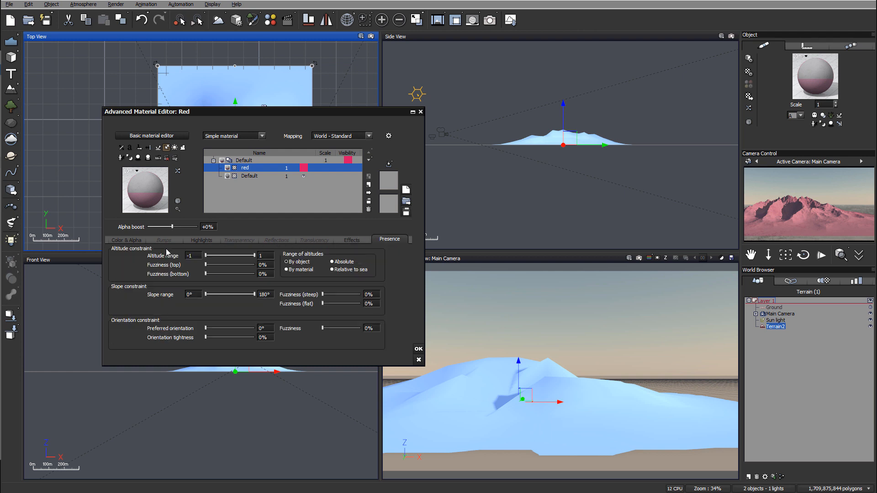
mouse_move(220, 273)
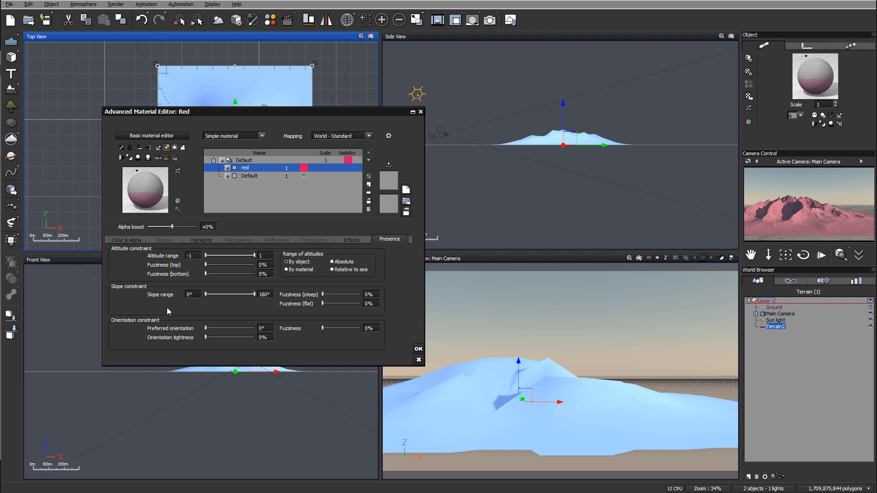
mouse_move(779, 207)
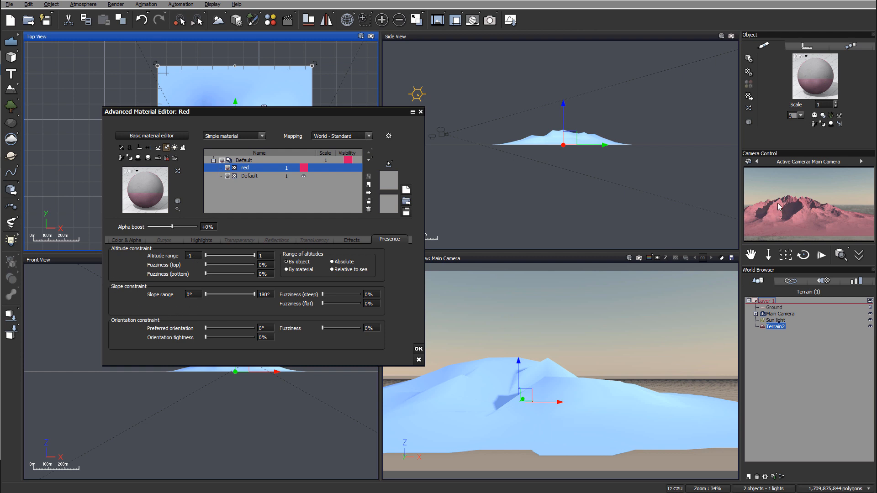
mouse_move(372, 266)
text(0.21)
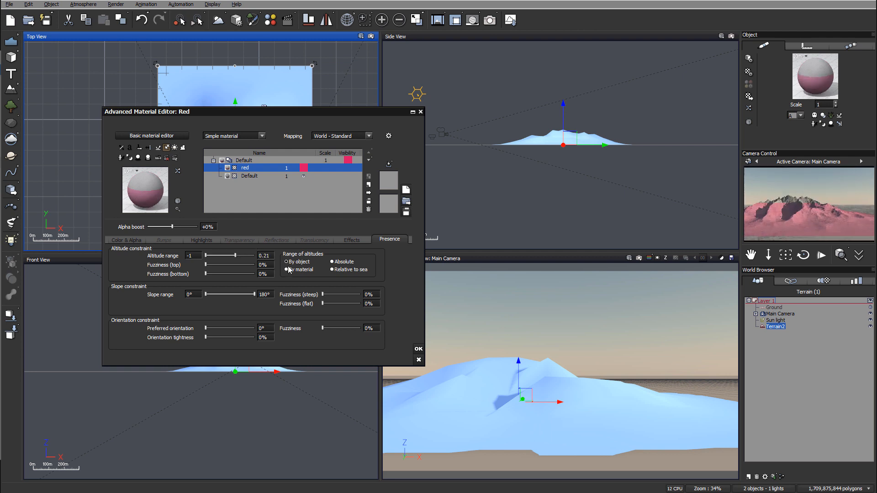
click(287, 269)
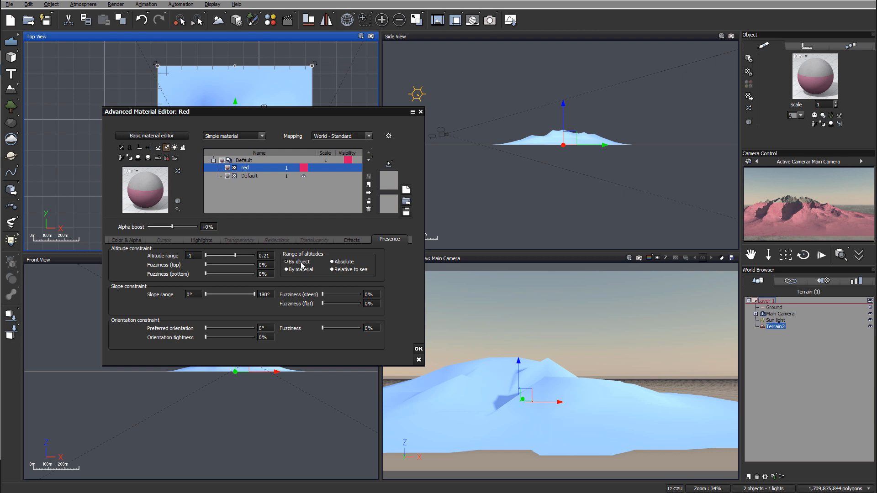
mouse_move(796, 208)
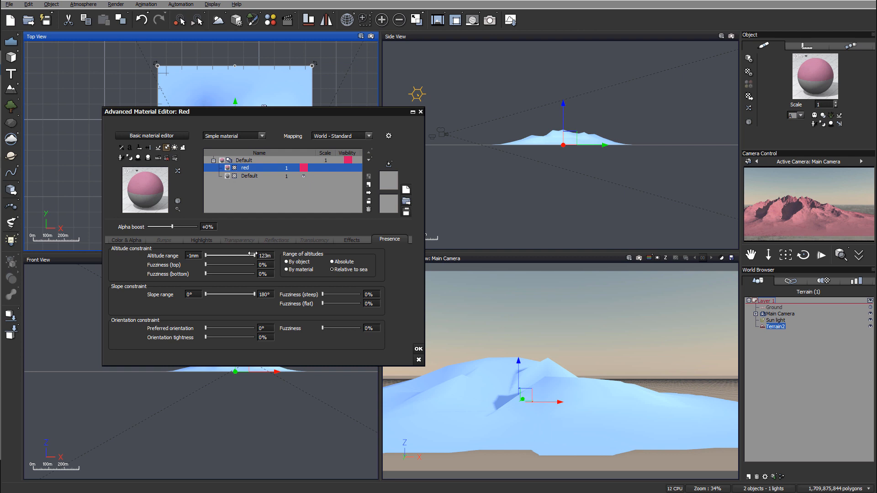
drag(245, 256, 229, 256)
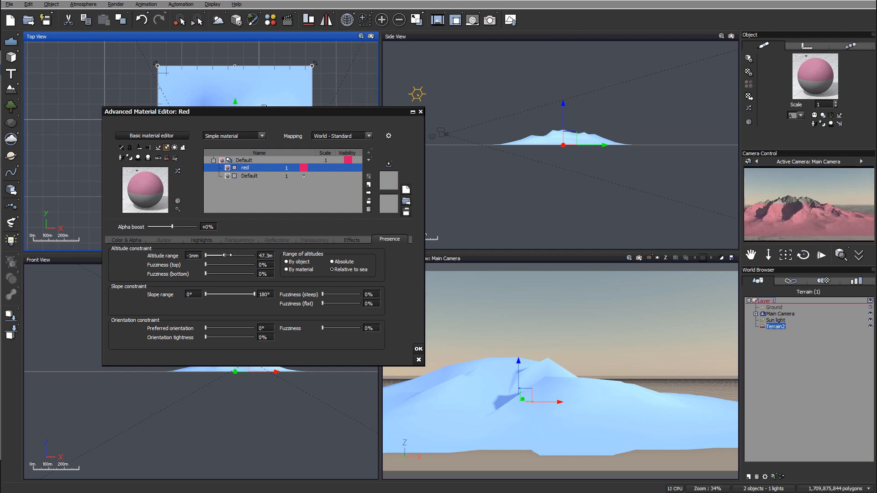
drag(226, 256, 221, 255)
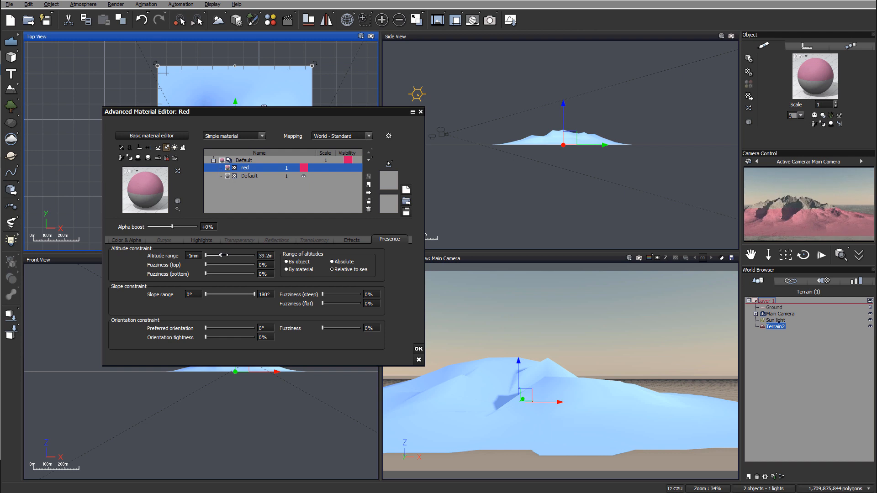
drag(228, 255, 222, 255)
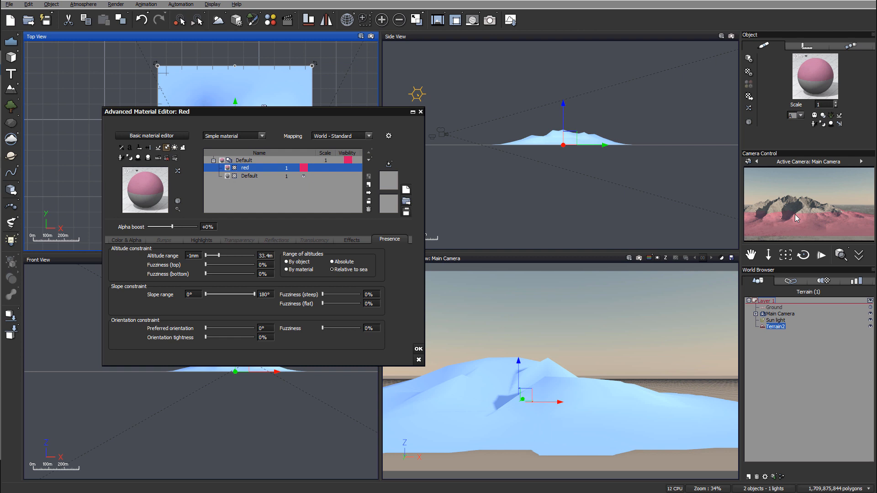
mouse_move(819, 219)
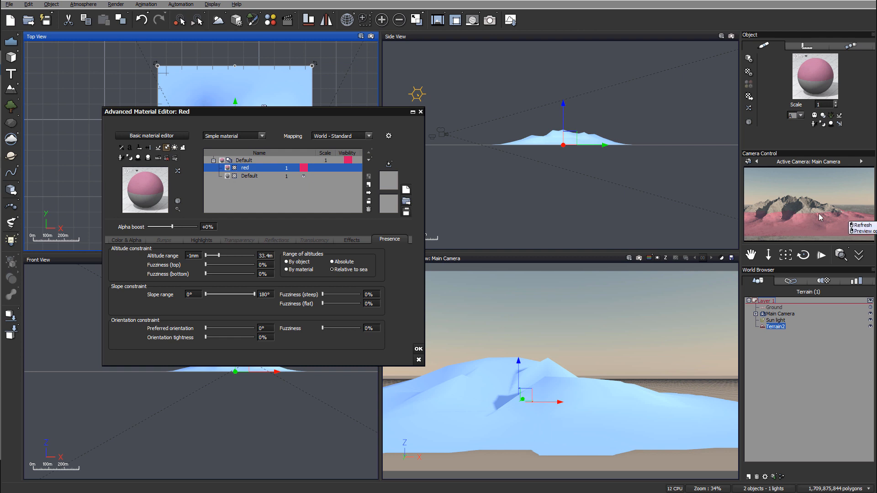
mouse_move(750, 216)
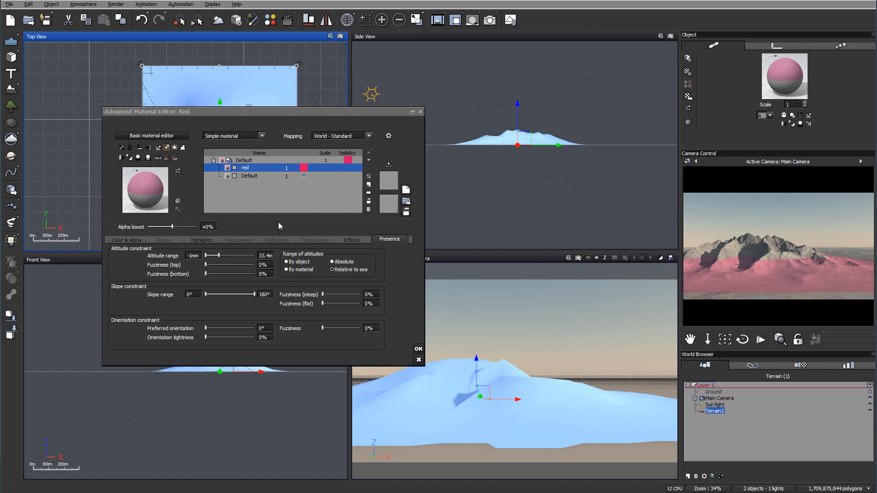
mouse_move(207, 268)
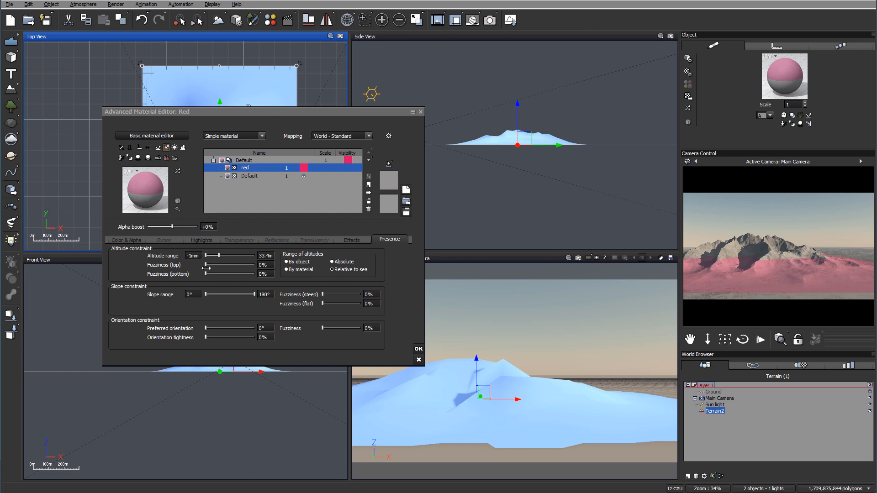
Step: Set the red layer's top altitude to 28.8m with 46% top fuzziness, then refresh the preview
drag(206, 264, 215, 264)
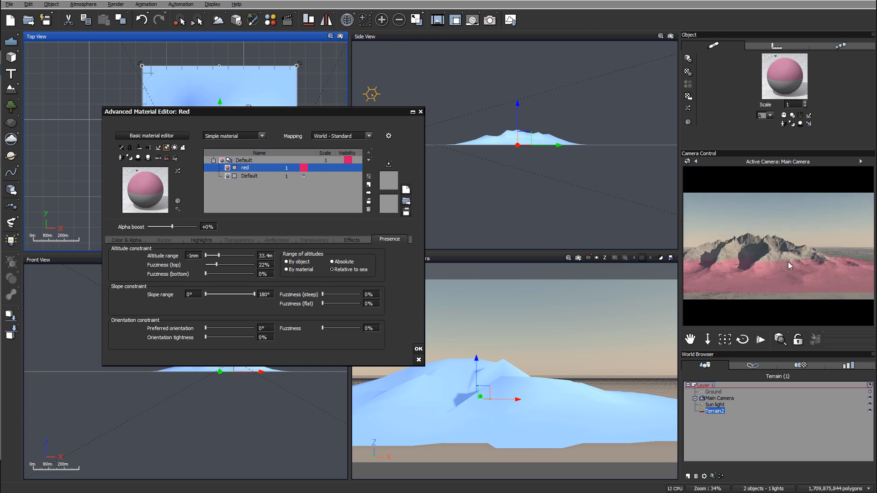
mouse_move(814, 269)
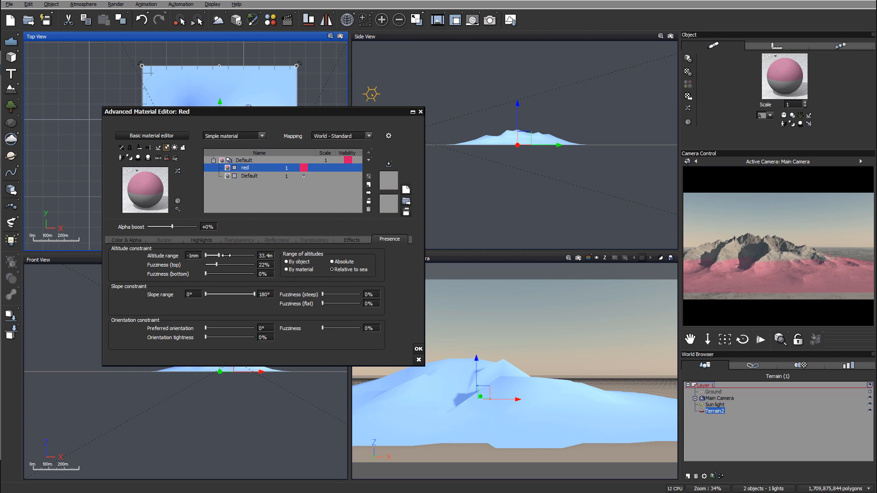
drag(232, 256, 222, 255)
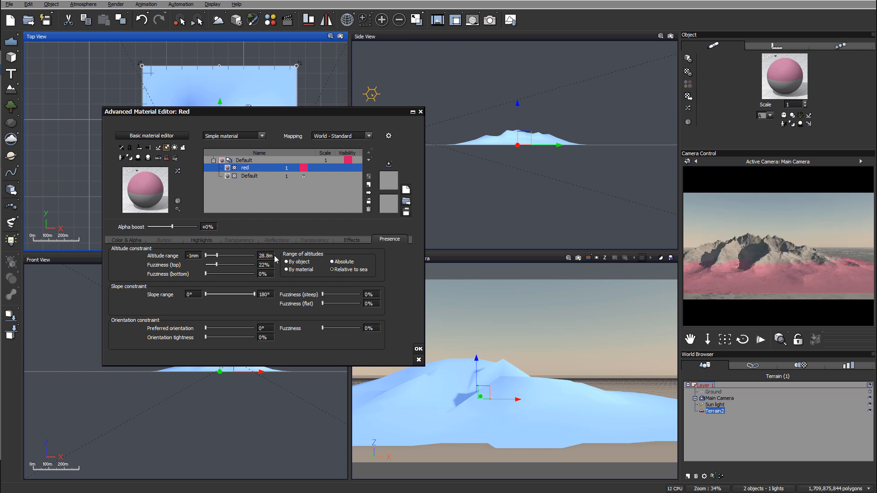
drag(220, 265, 232, 264)
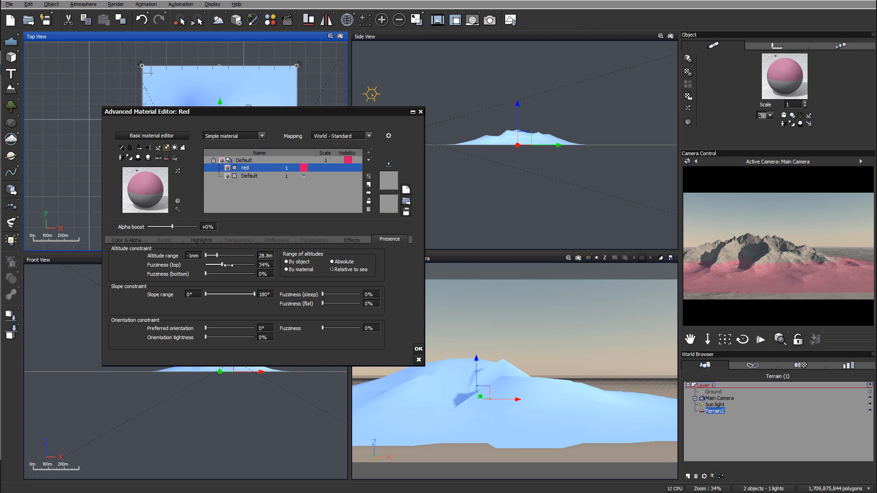
drag(216, 264, 226, 264)
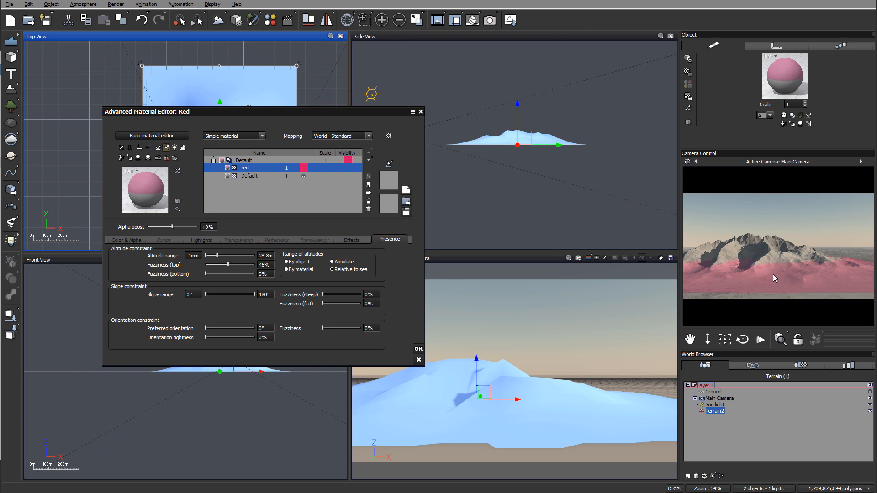
right_click(775, 278)
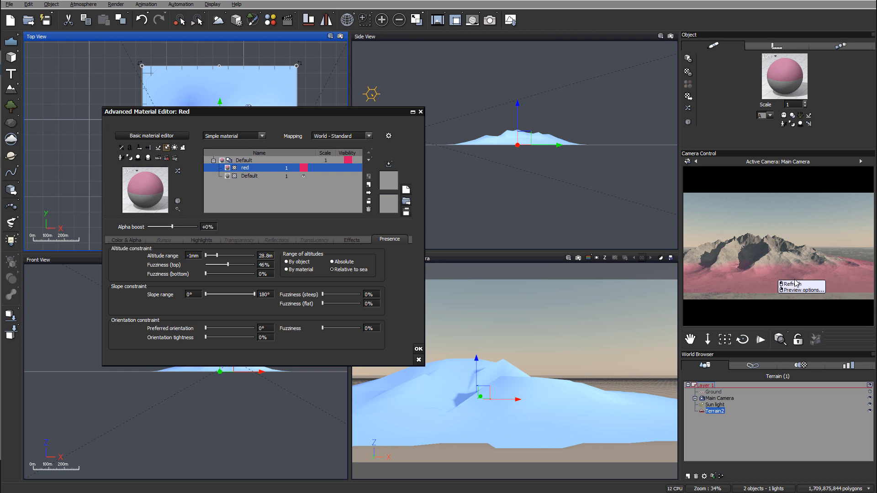
mouse_move(707, 245)
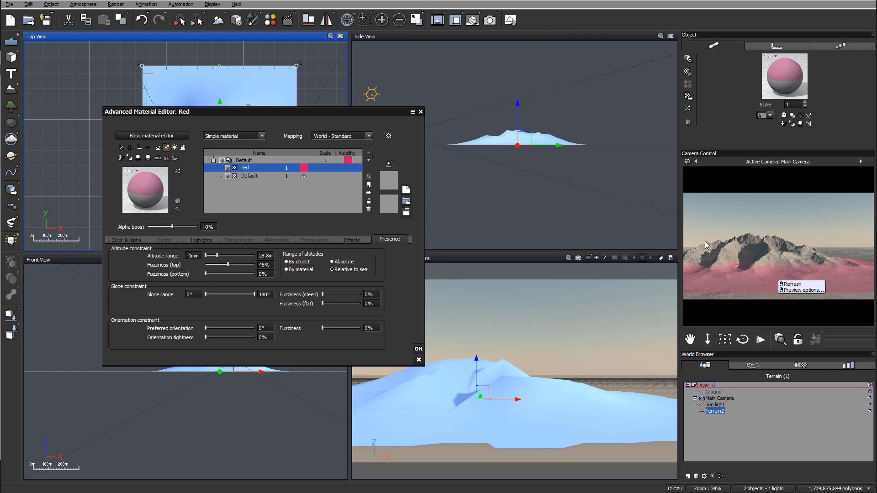
mouse_move(721, 277)
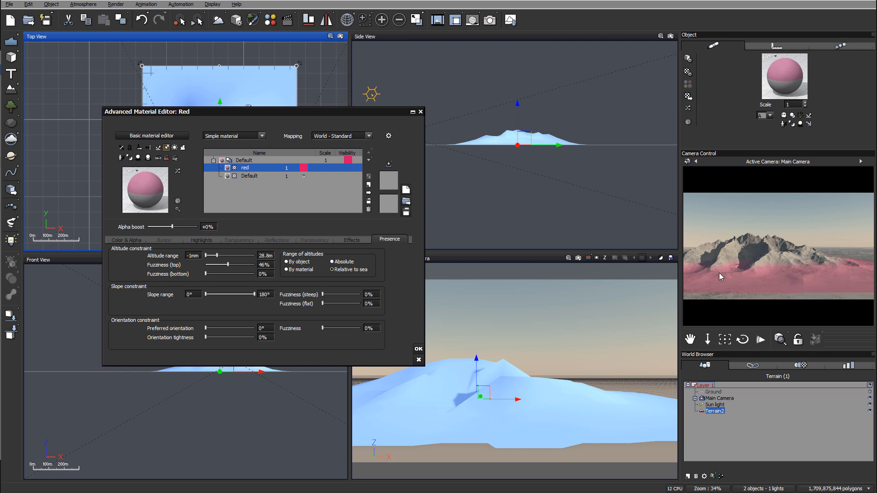
mouse_move(739, 276)
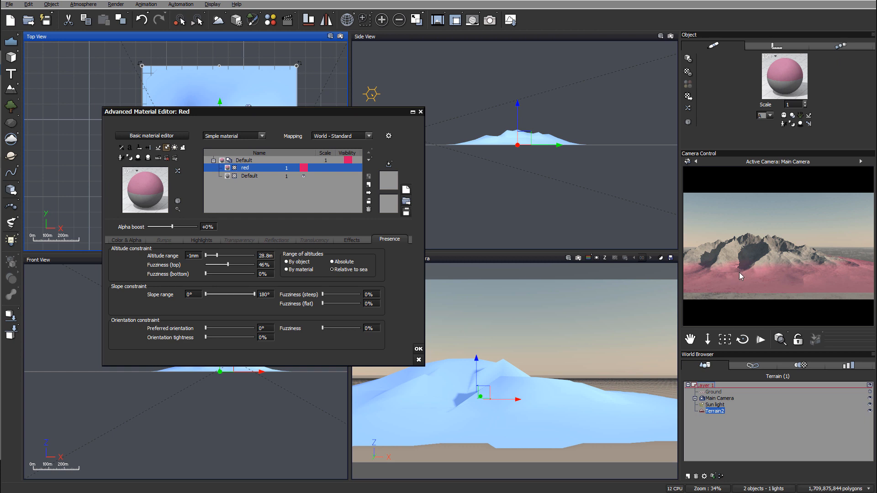
mouse_move(489, 290)
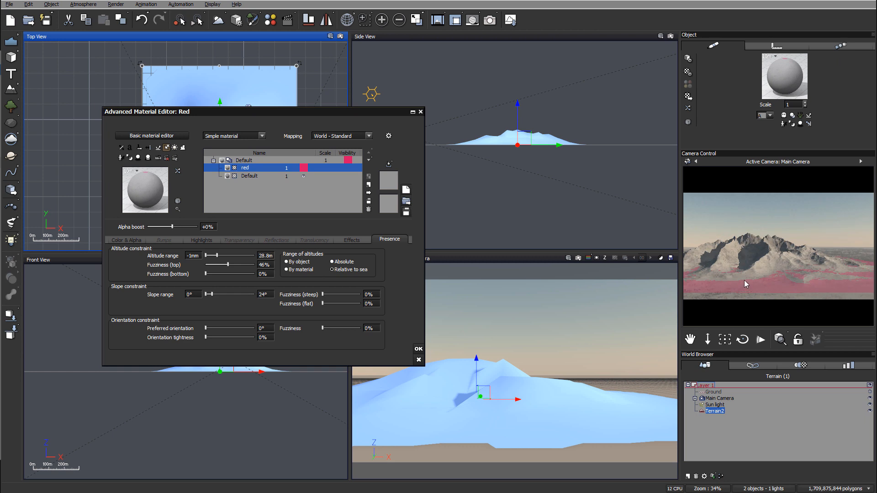
mouse_move(755, 268)
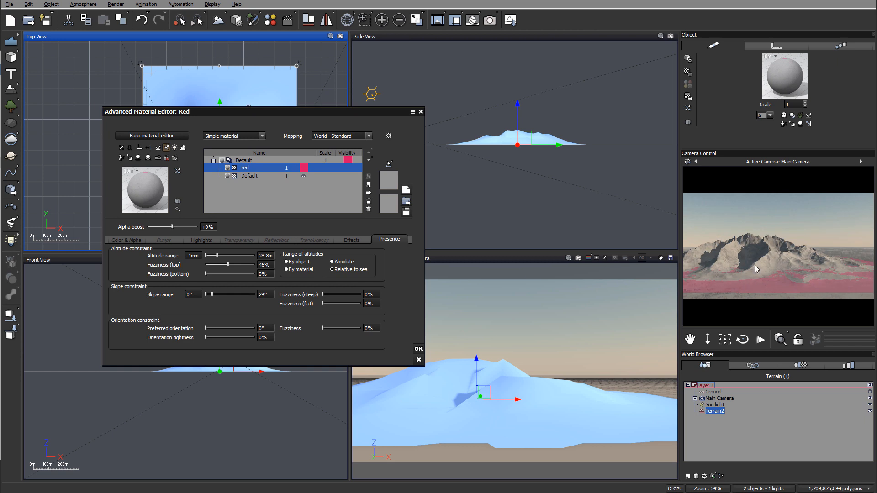
mouse_move(815, 286)
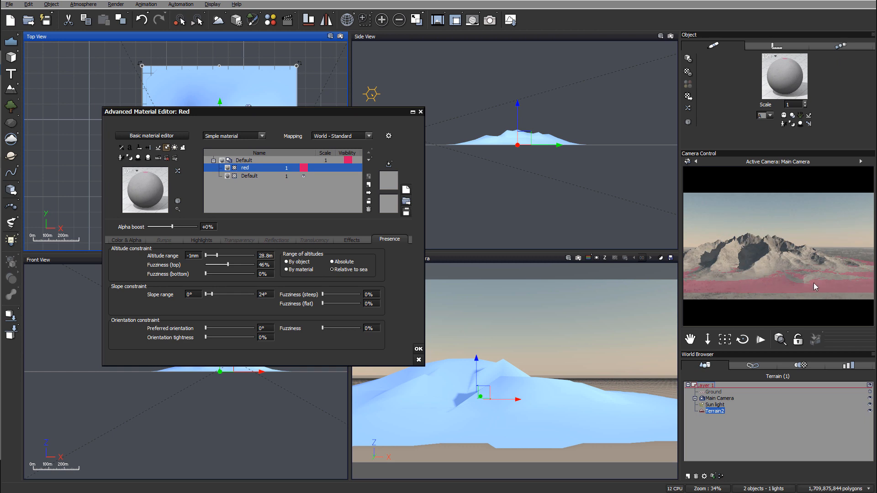
Step: Adjust the red layer's slope range sliders, narrowing the maximum slope toward 39°
drag(221, 293, 228, 293)
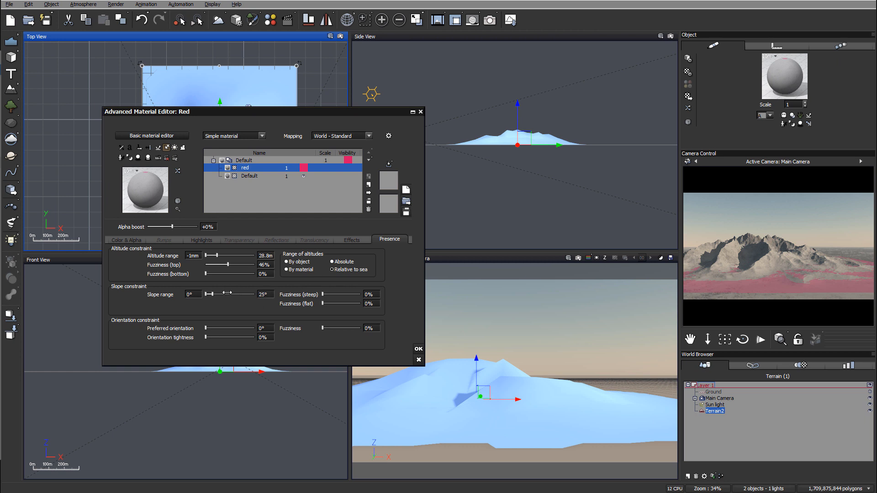
drag(223, 294, 257, 294)
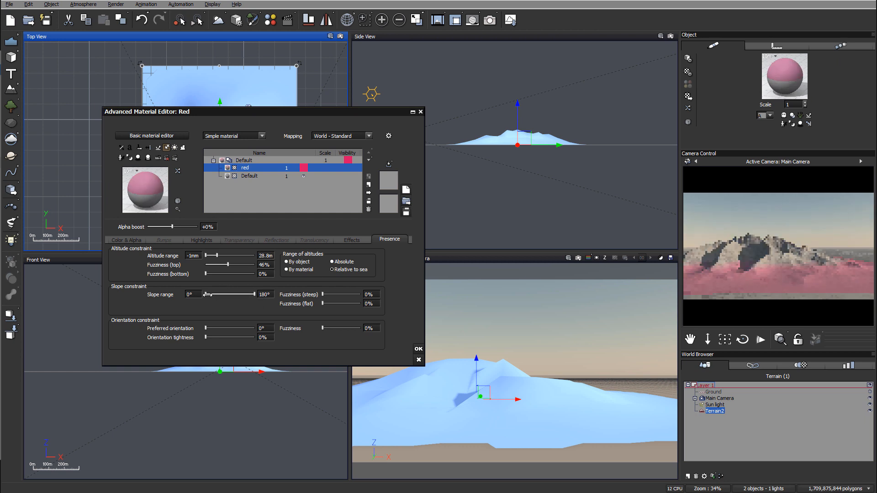
drag(205, 295, 212, 294)
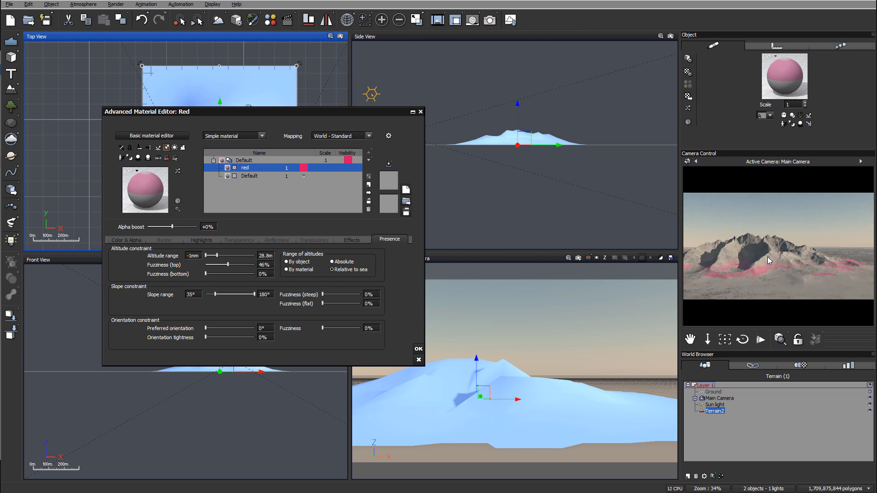
mouse_move(799, 289)
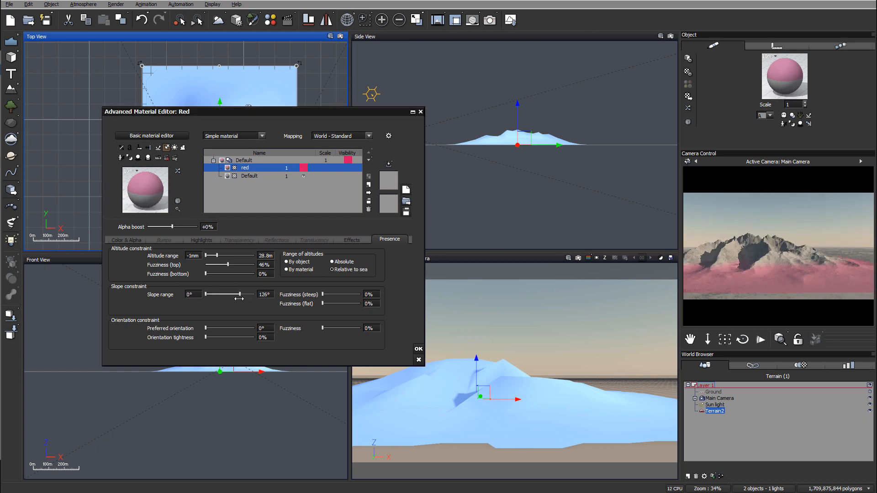
drag(242, 294, 232, 294)
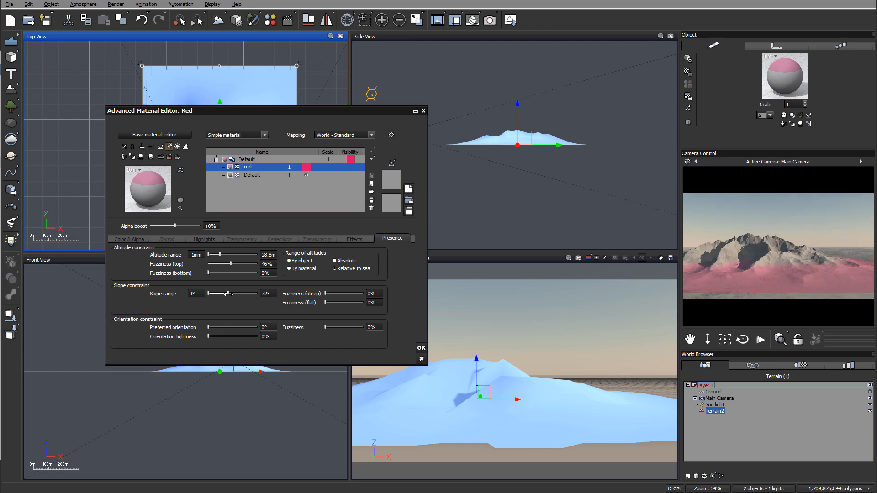
drag(229, 293, 226, 293)
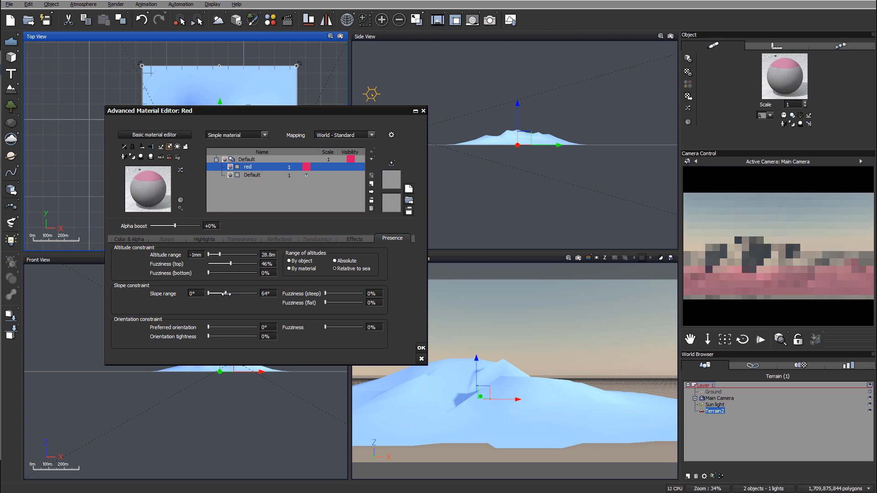
drag(251, 293, 226, 294)
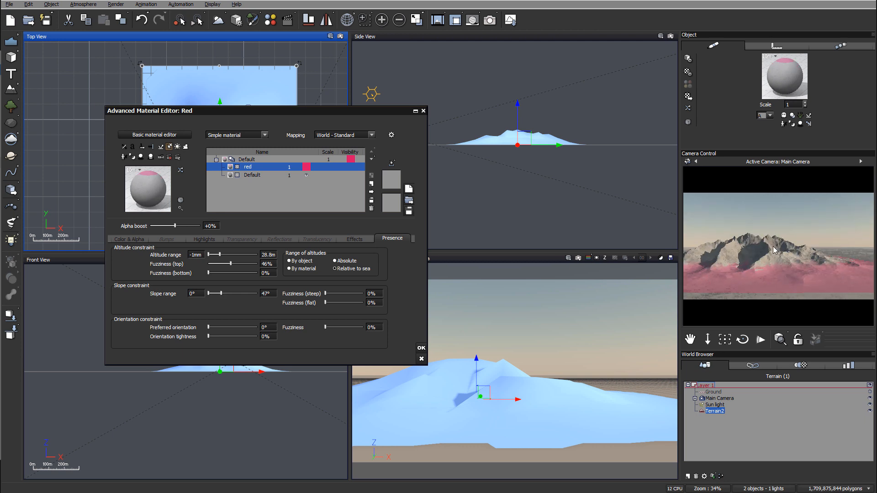
drag(228, 293, 215, 294)
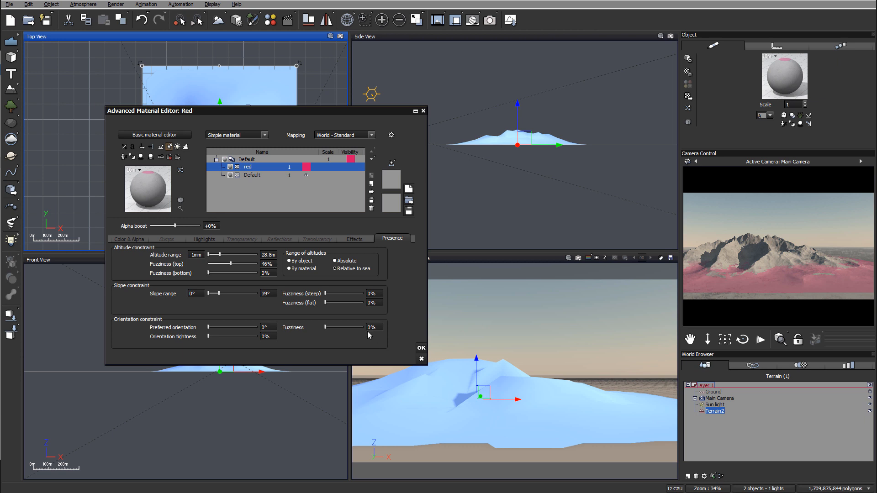
mouse_move(732, 240)
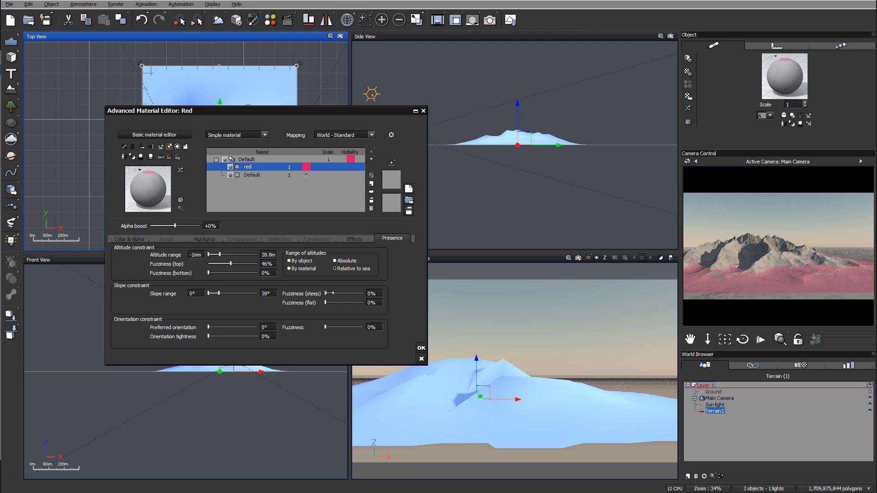
Step: Set the red layer's steep fuzziness to 8% and flat fuzziness to 16%
drag(330, 293, 339, 293)
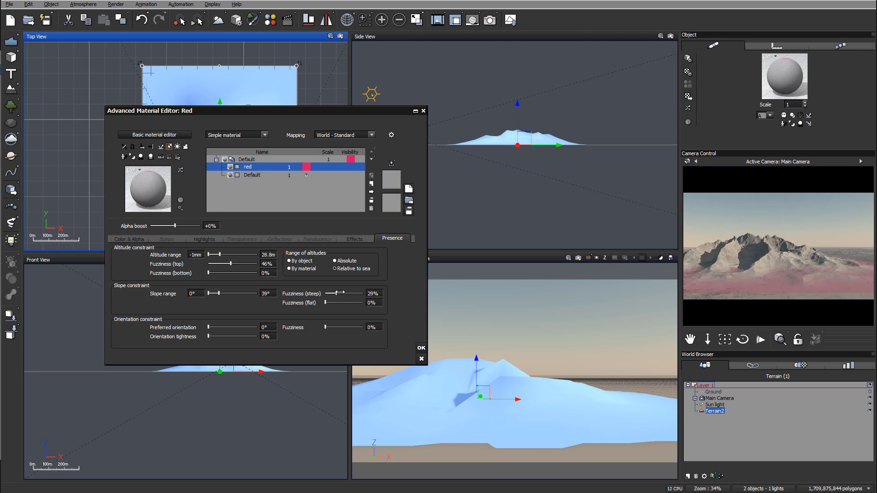
drag(342, 294, 333, 293)
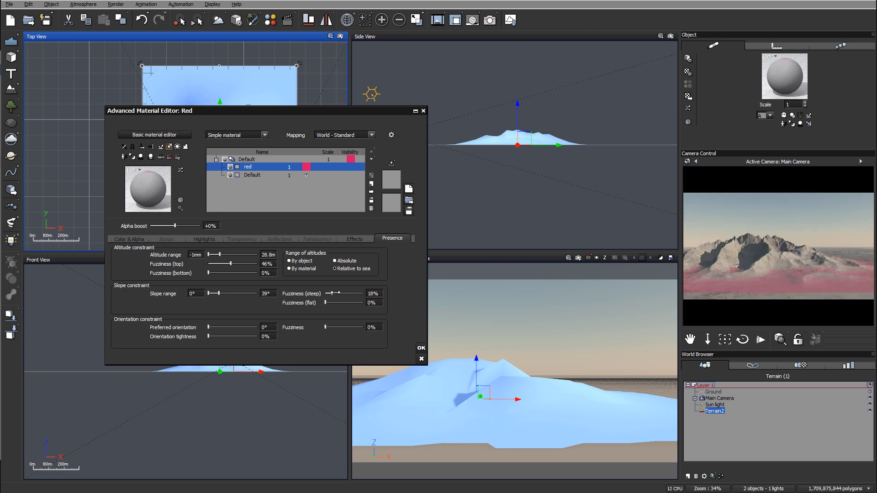
drag(341, 294, 327, 293)
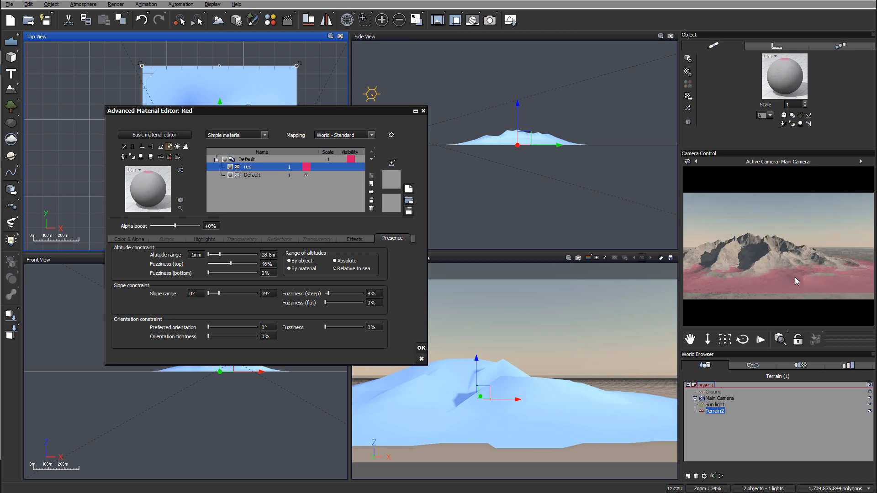
mouse_move(855, 265)
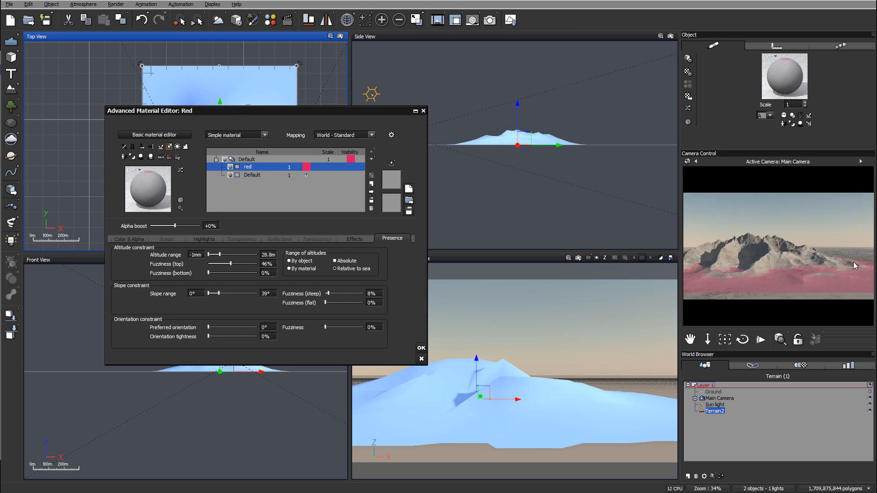
drag(328, 303, 344, 303)
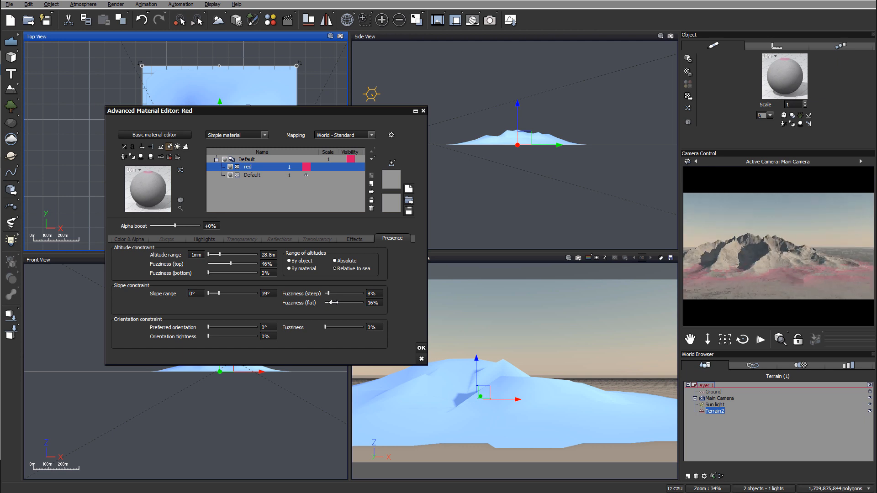
mouse_move(820, 293)
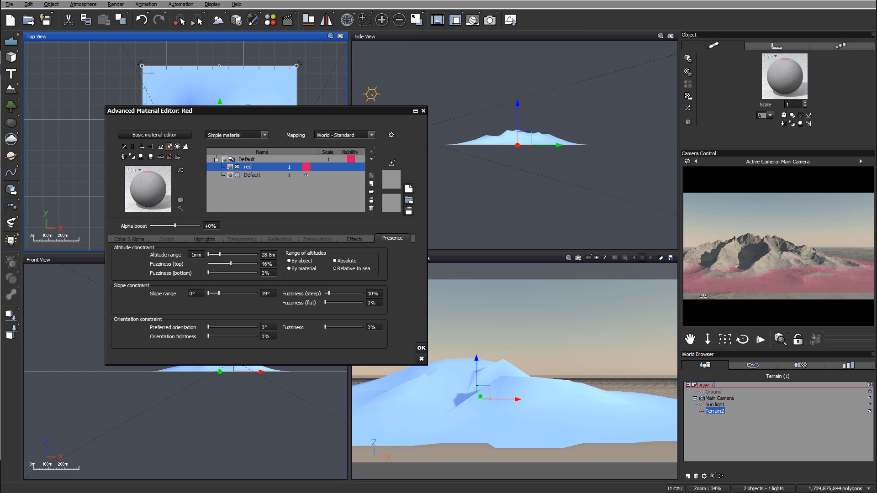
mouse_move(775, 287)
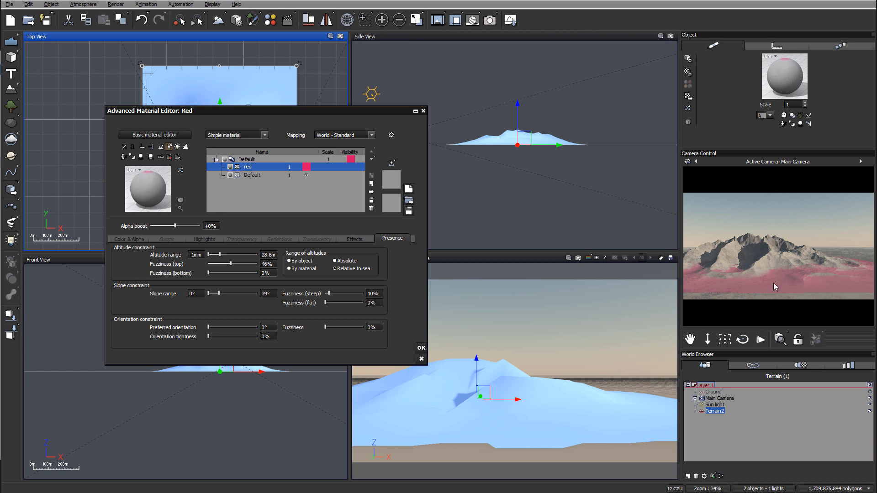
mouse_move(847, 222)
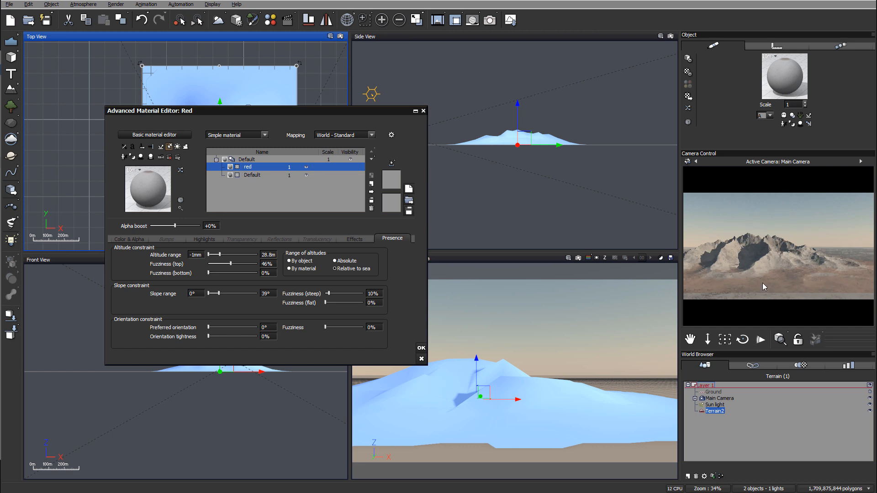
mouse_move(863, 263)
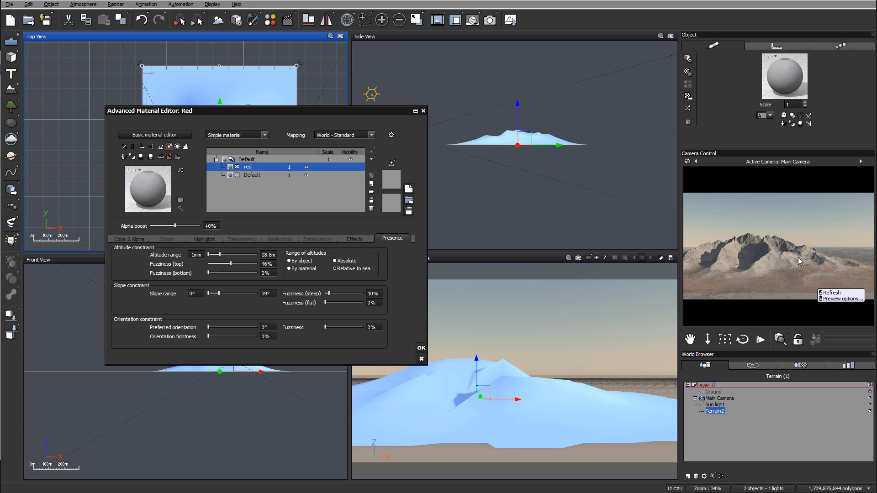
mouse_move(781, 242)
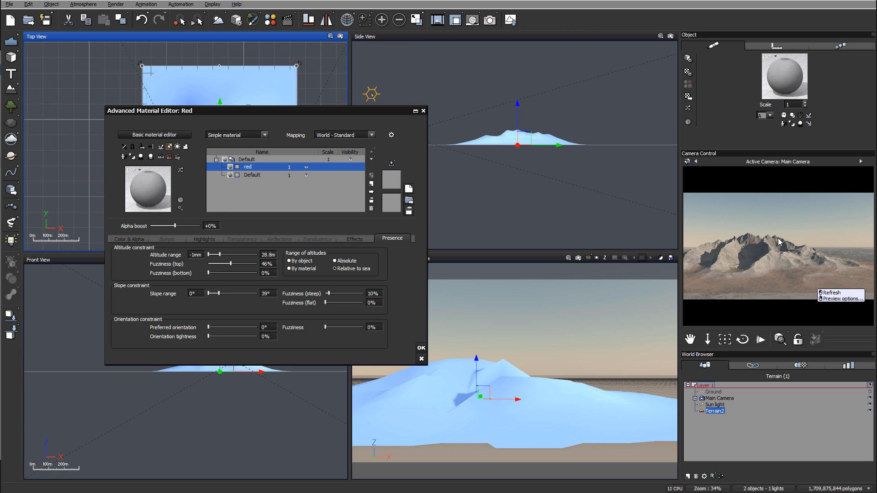
mouse_move(740, 259)
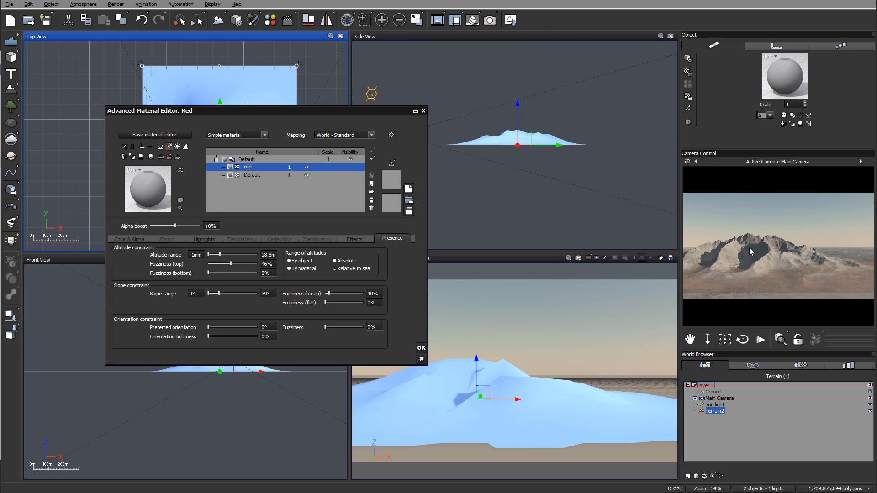
mouse_move(751, 246)
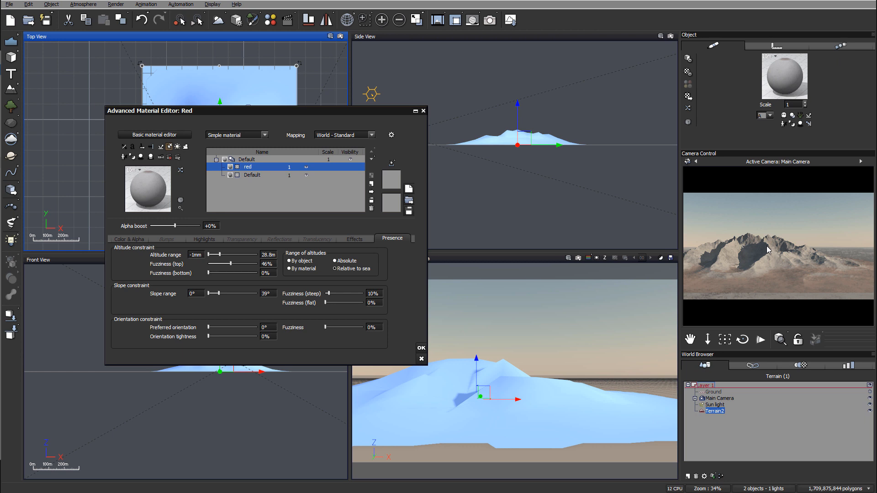
mouse_move(742, 240)
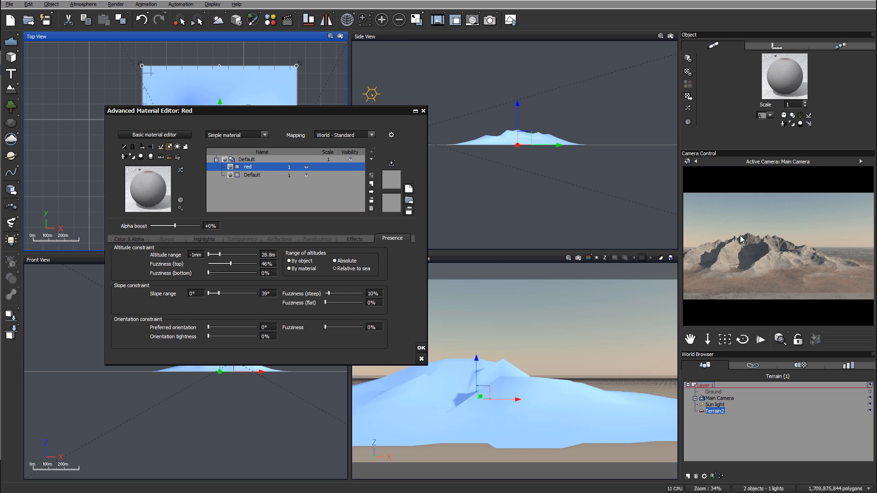